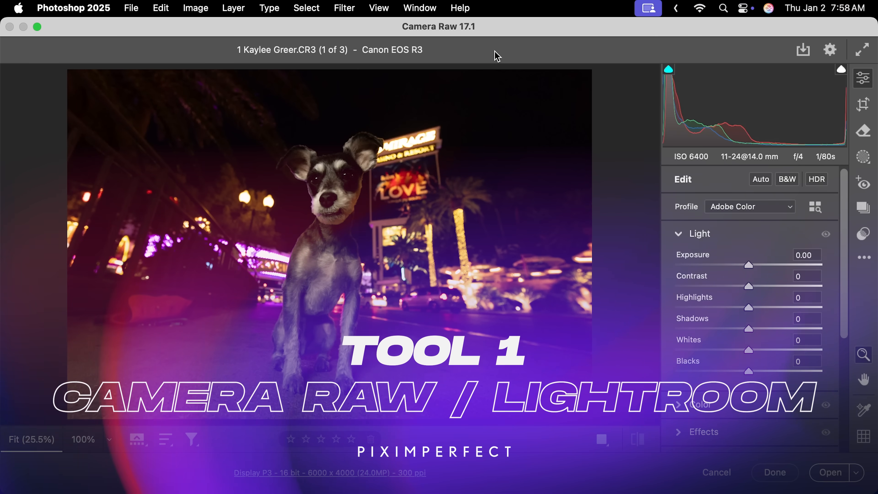
# Brighten the night-time dog photo to Exposure +1.80 and Shadows +100 in the Light panel
pyautogui.click(760, 179)
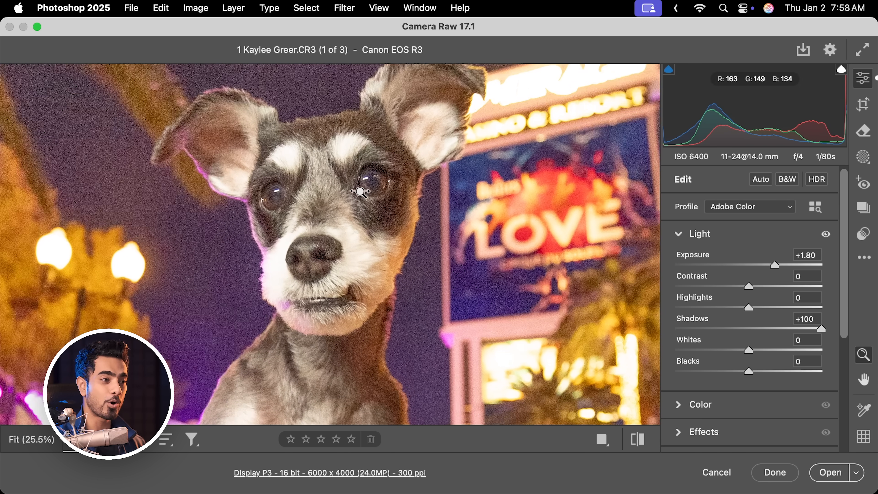
# Enable AI Denoise at 74 on the dog photo in the Detail panel
pyautogui.scroll(-3)
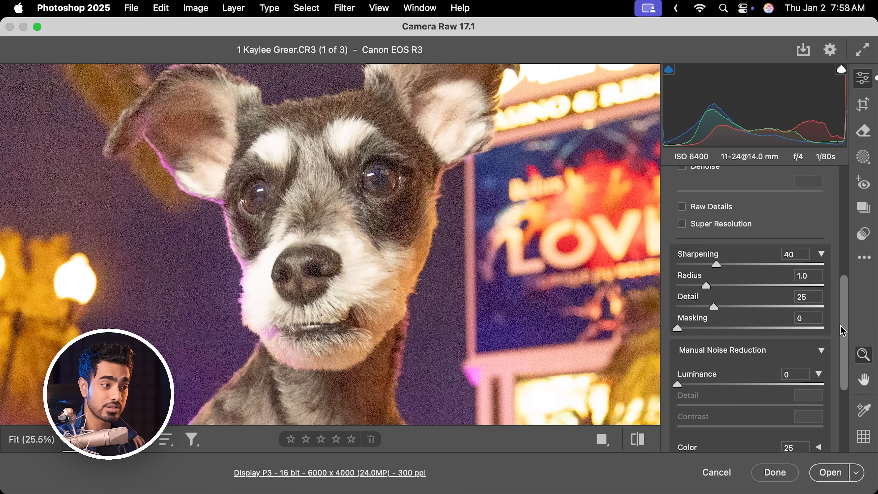
pyautogui.scroll(-3)
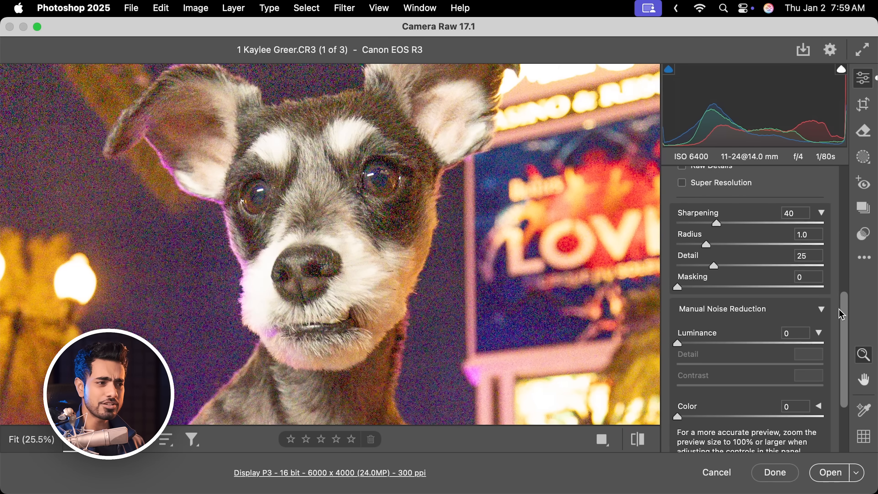
pyautogui.scroll(3)
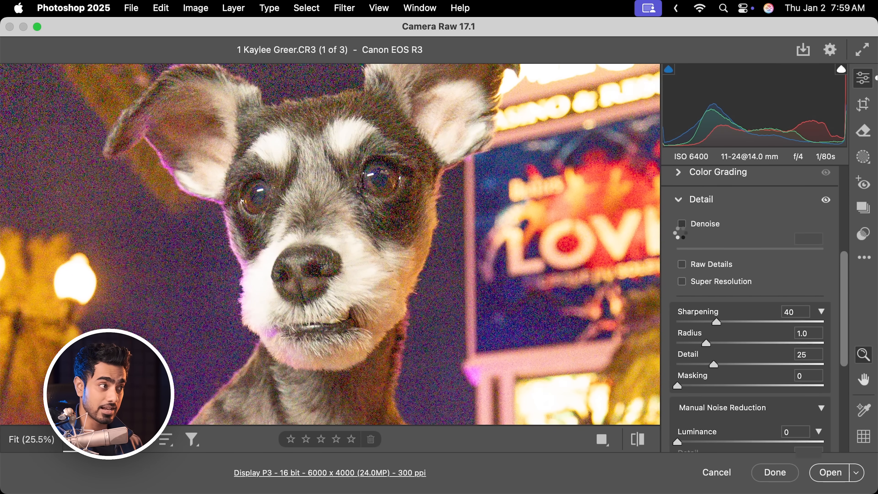
pyautogui.click(681, 224)
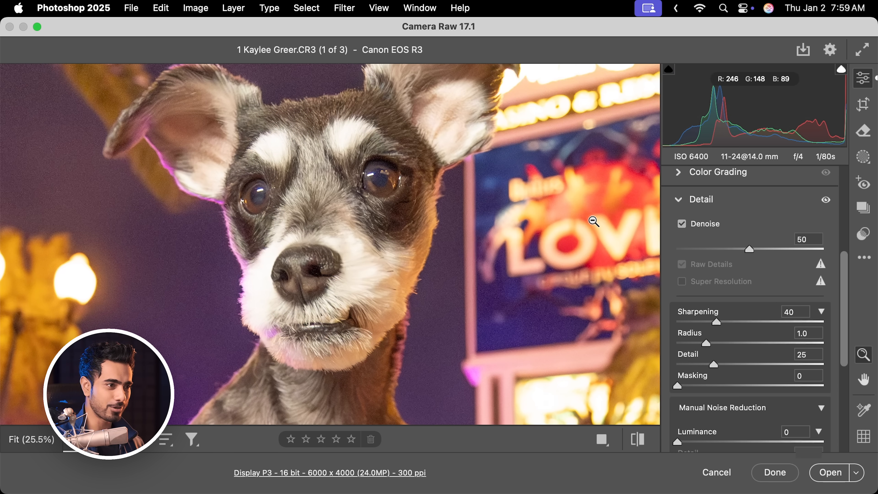
pyautogui.moveTo(750, 252)
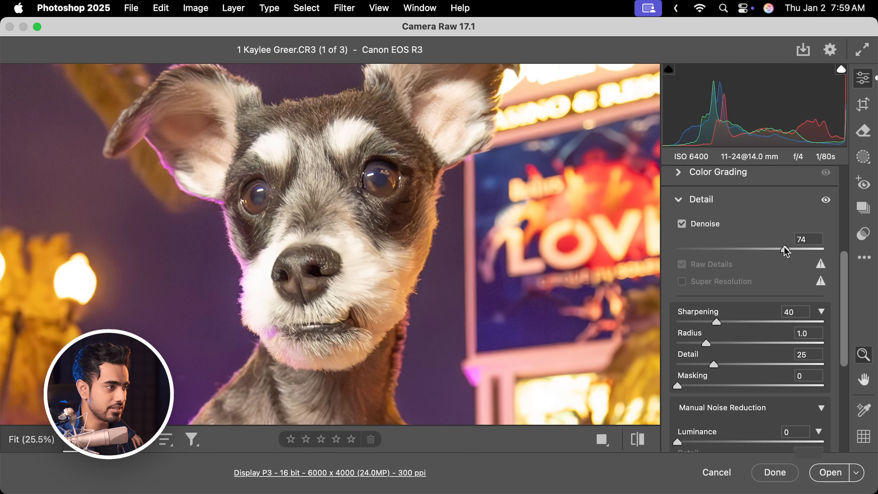
# Toggle Denoise on and off while zoomed in to compare against the noisy original
pyautogui.click(682, 223)
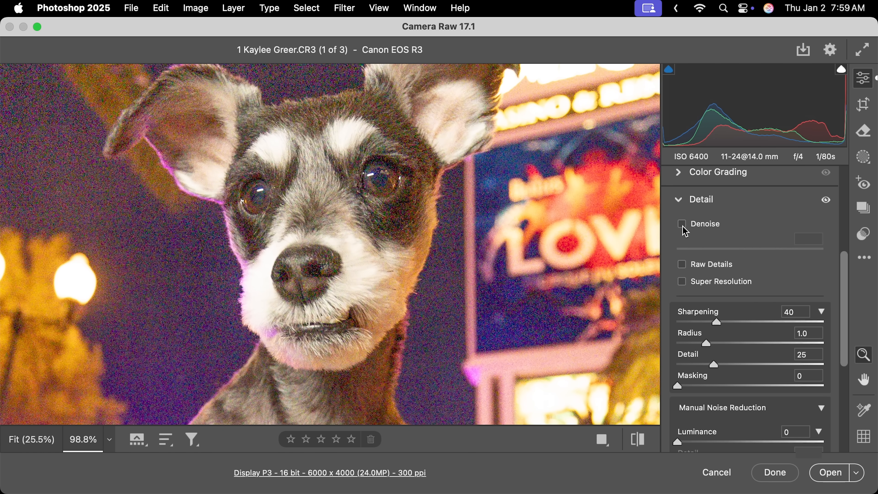
pyautogui.click(682, 224)
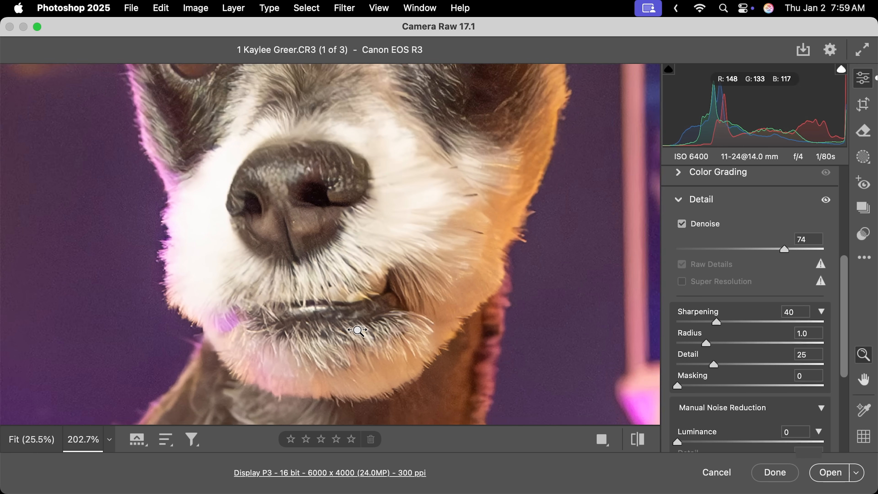
pyautogui.click(681, 223)
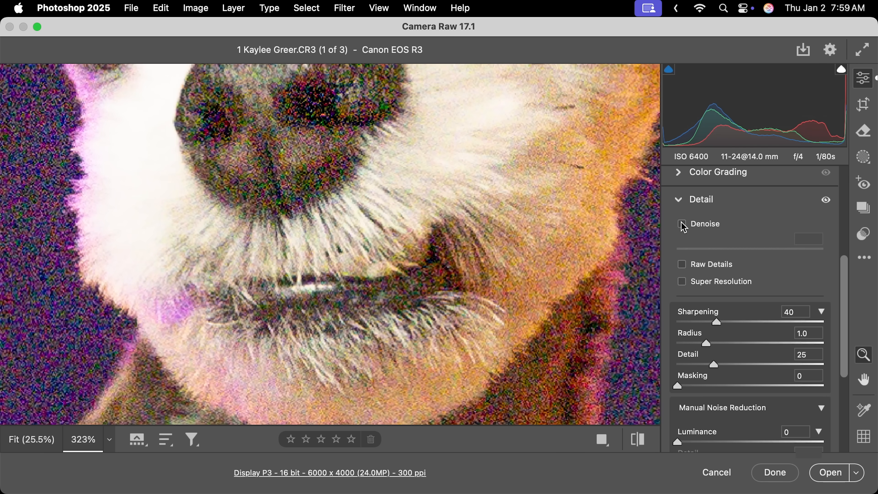
pyautogui.click(682, 223)
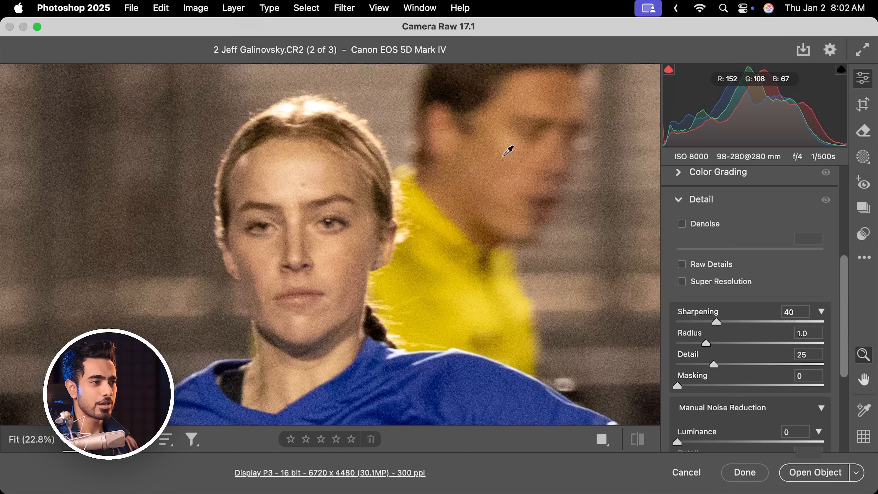
pyautogui.moveTo(690, 235)
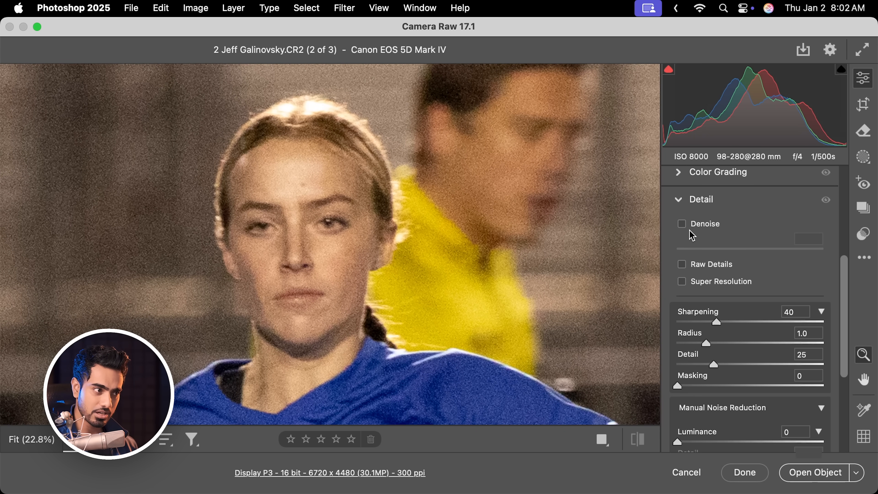
# Switch to the soccer player photo and enable Denoise at 90, comparing the jersey detail
pyautogui.click(681, 224)
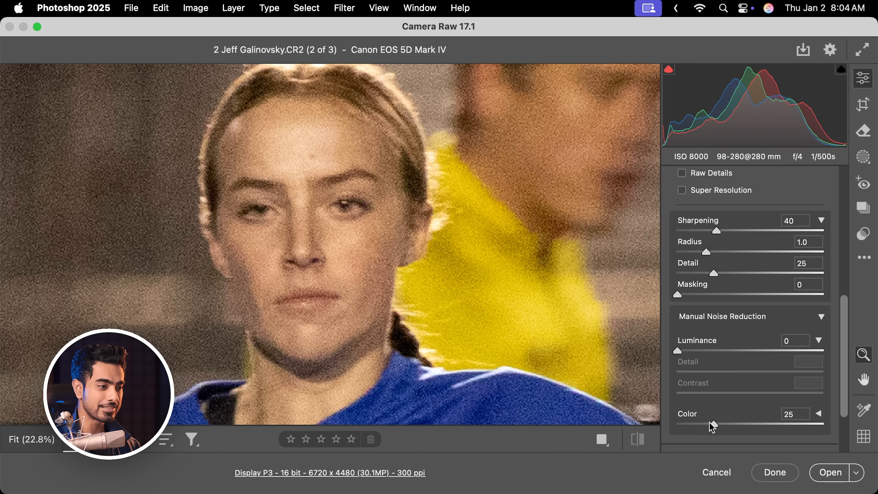
pyautogui.scroll(3)
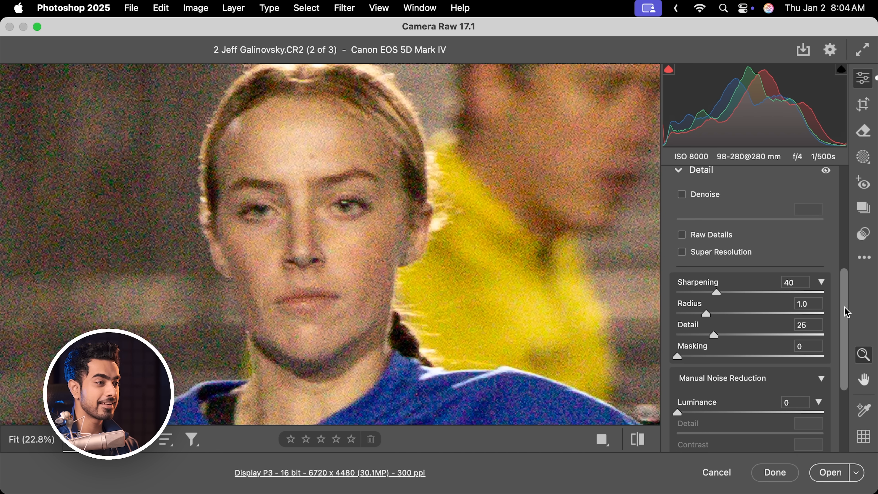
pyautogui.click(682, 194)
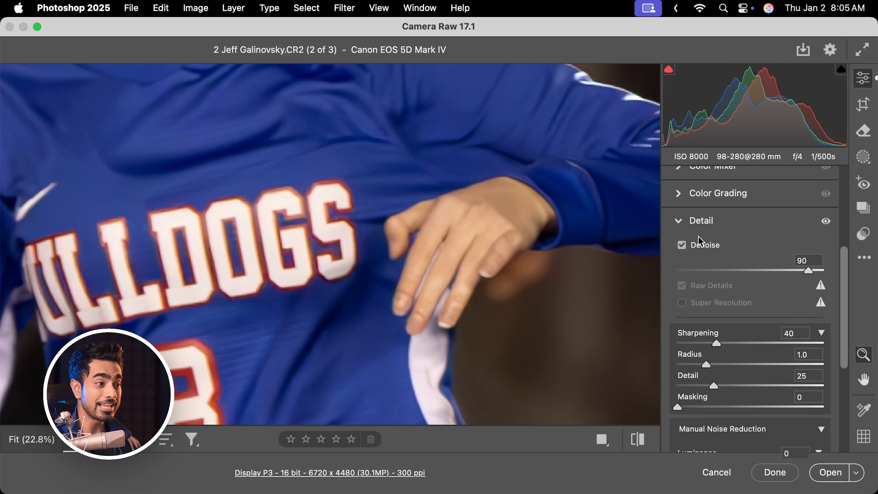
pyautogui.click(681, 244)
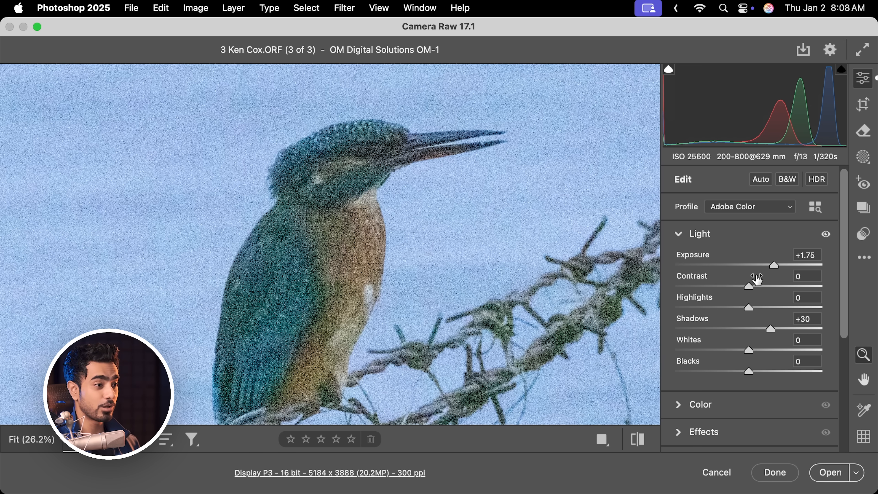
# Enable Denoise at 84 on the kingfisher photo and compare it with the original
pyautogui.scroll(-3)
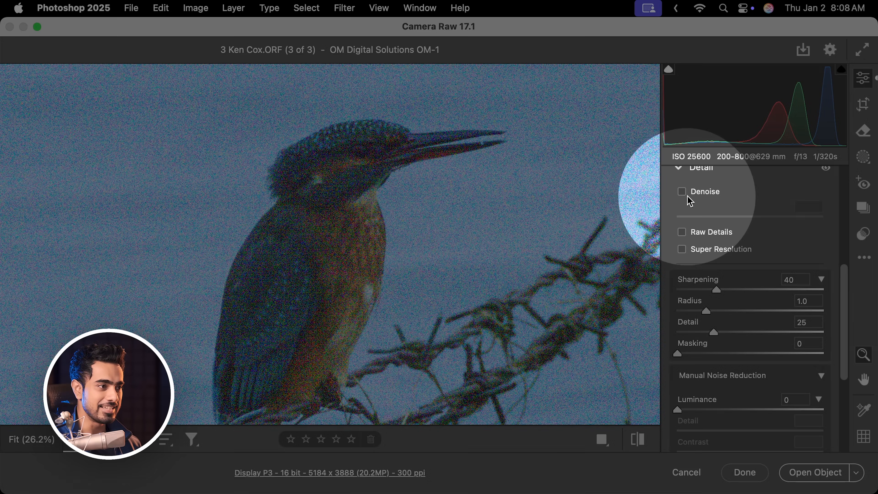
pyautogui.click(681, 191)
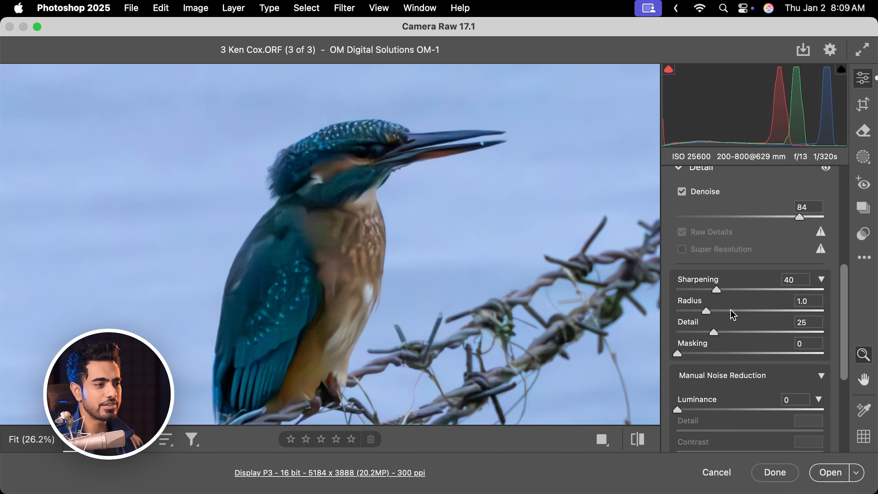
pyautogui.moveTo(841, 313)
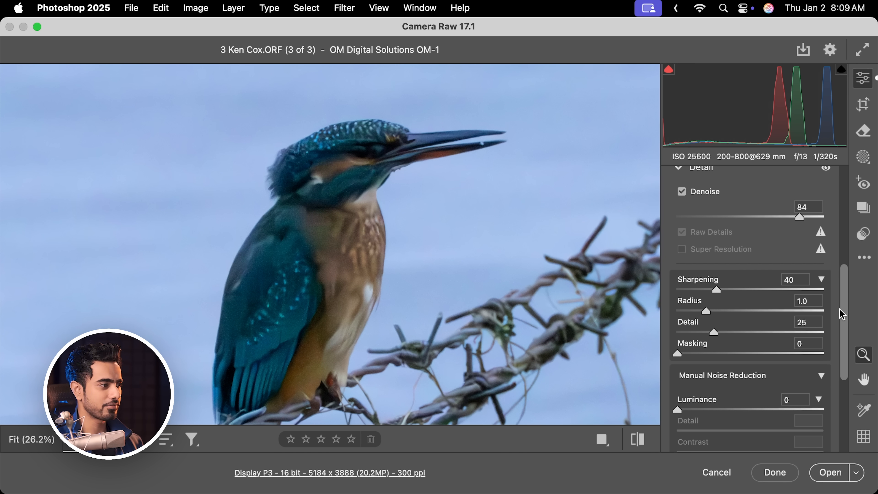
pyautogui.click(681, 191)
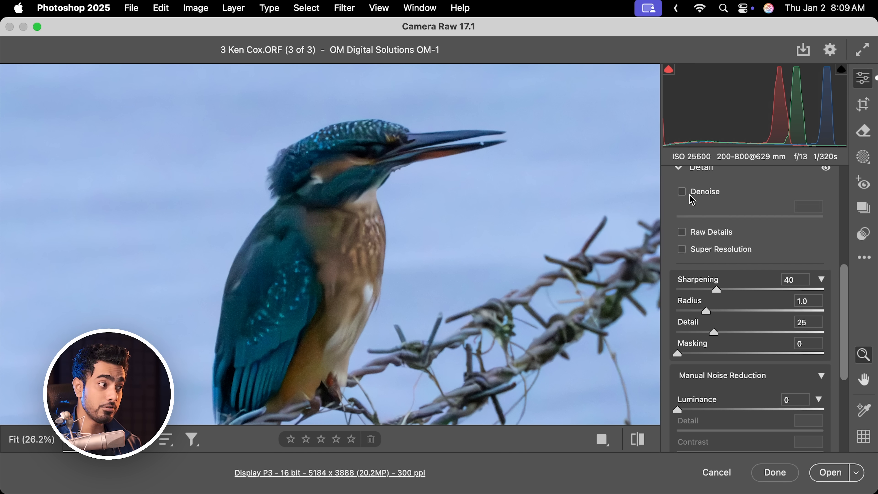
pyautogui.click(682, 191)
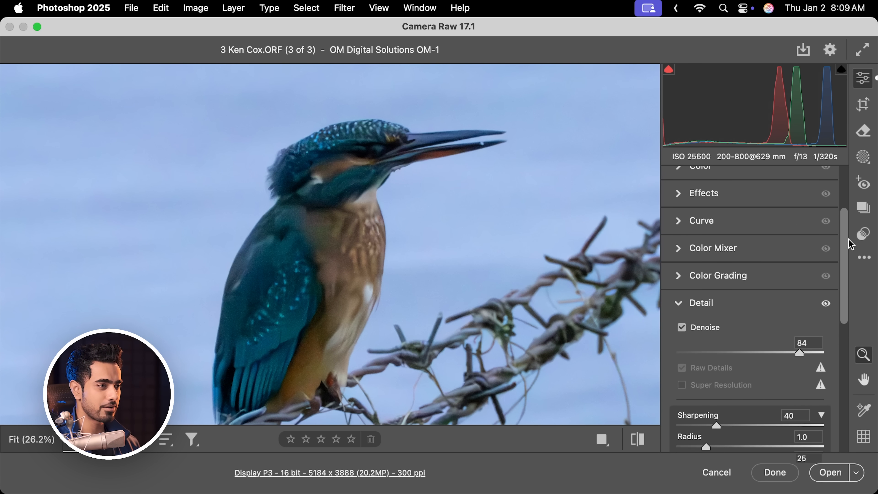
# Raise Texture to +25 in the Effects panel for the kingfisher
pyautogui.scroll(3)
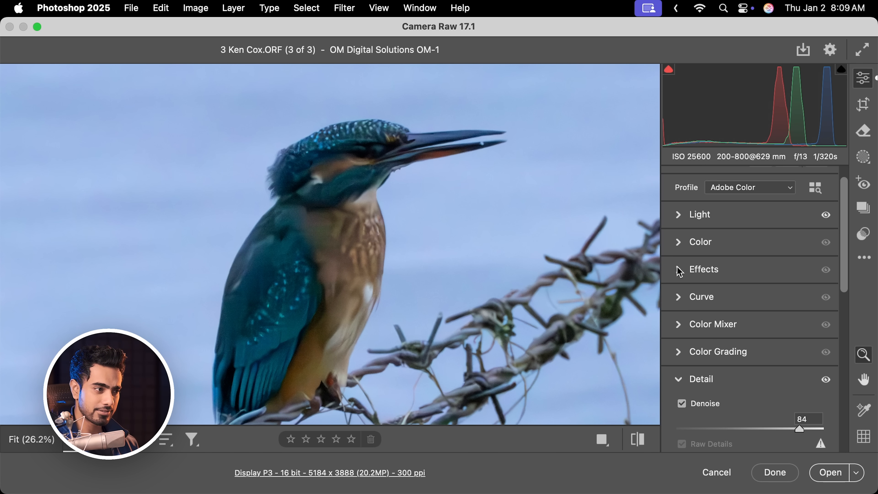
pyautogui.click(703, 269)
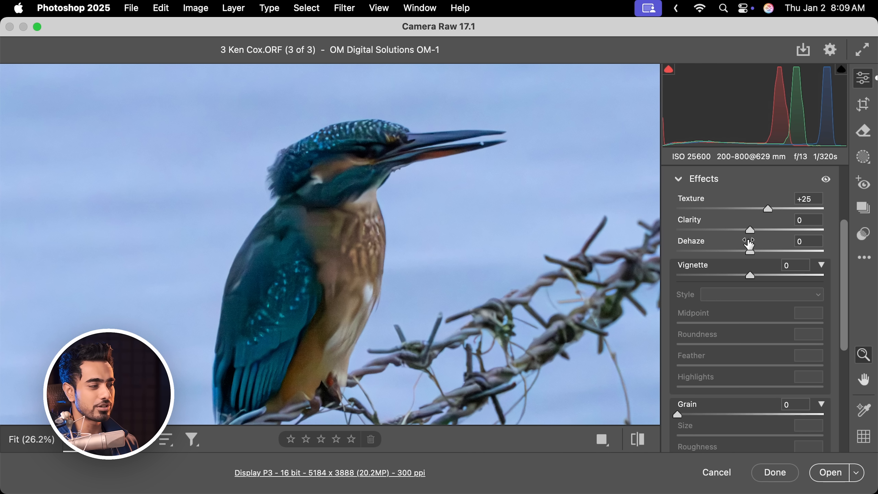
pyautogui.moveTo(691, 241)
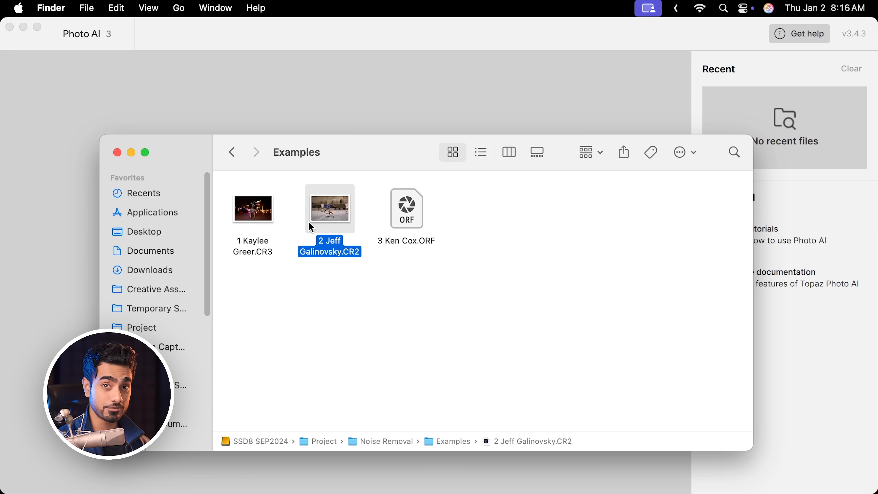
pyautogui.moveTo(364, 155)
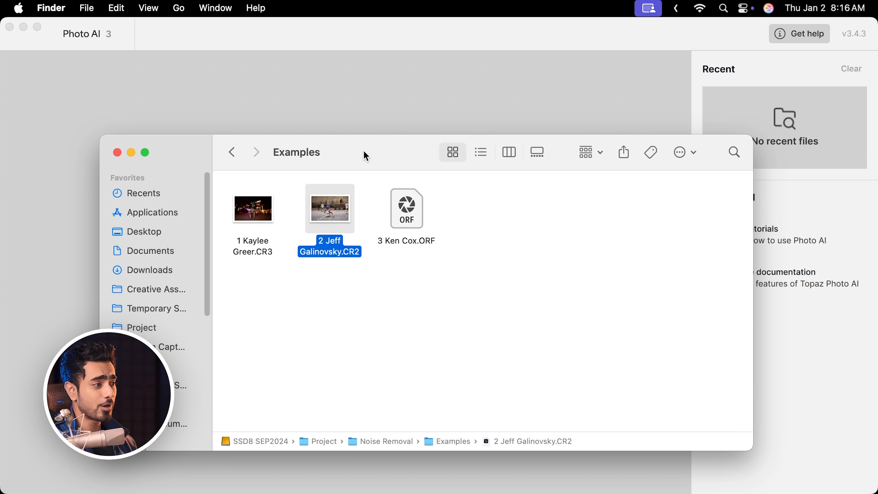
# Drag the soccer player .CR2 from the Examples folder into Topaz Photo AI
pyautogui.moveTo(329, 208); pyautogui.dragTo(294, 90)
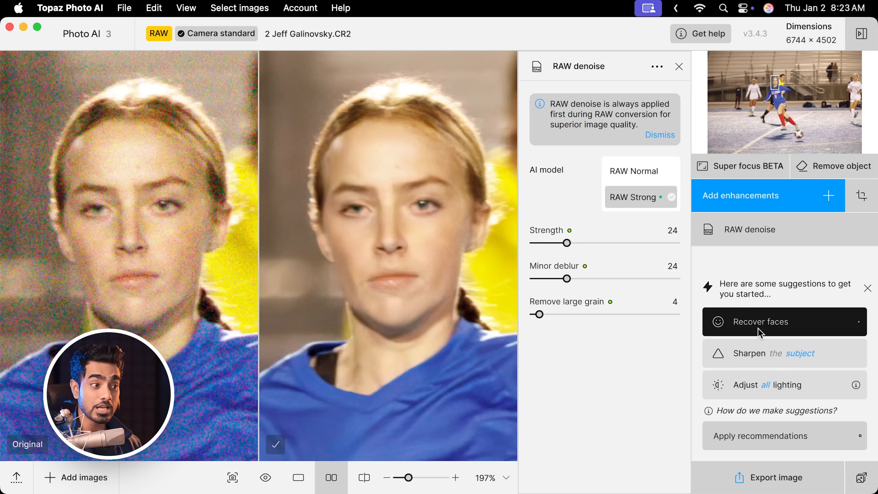
pyautogui.moveTo(734, 378)
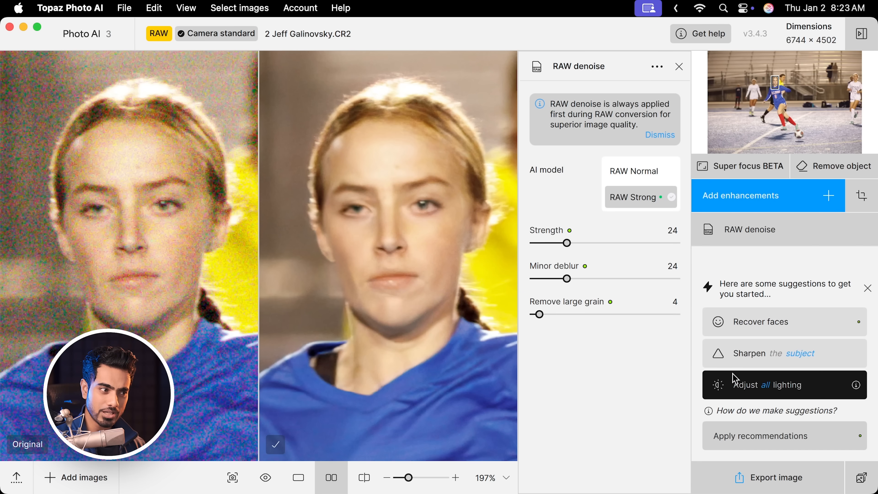
pyautogui.moveTo(766, 442)
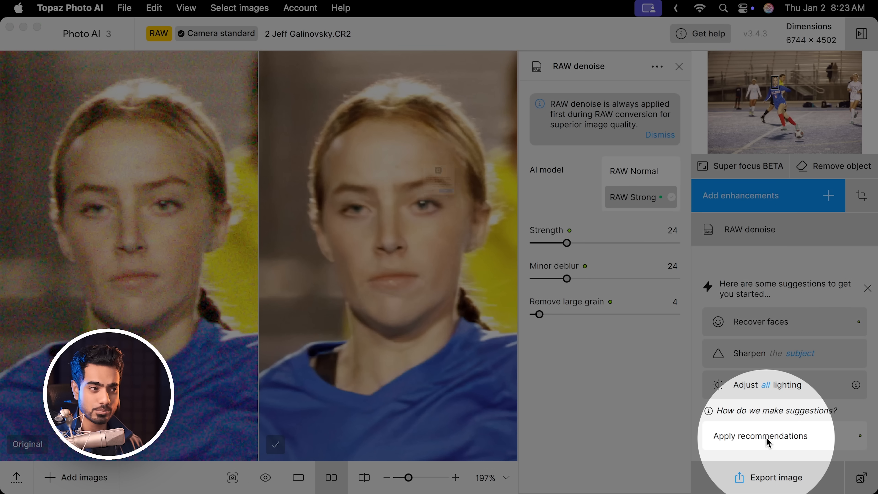
# Apply recommendations and restrict Recover faces to only the woman's face at strength 80
pyautogui.click(759, 435)
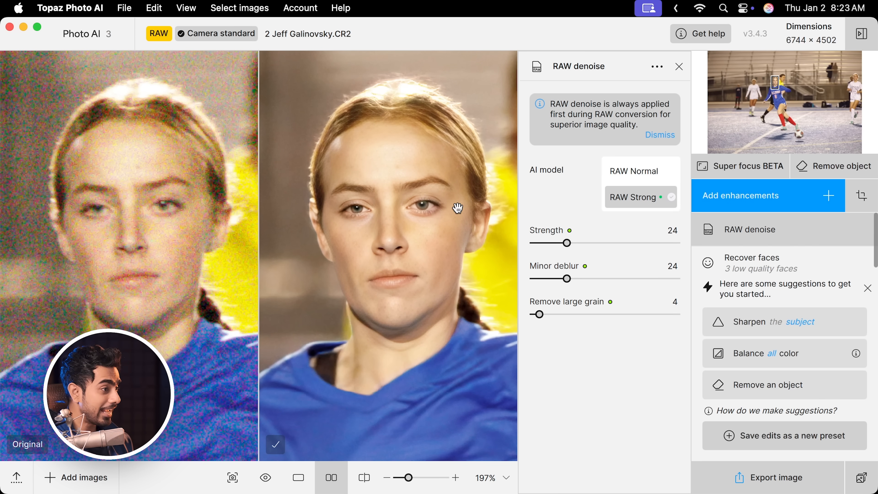
pyautogui.moveTo(472, 286)
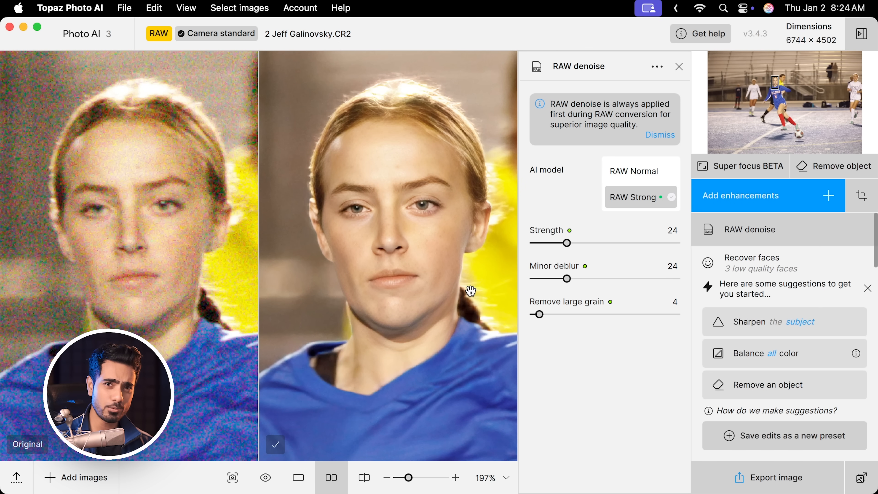
pyautogui.moveTo(464, 242)
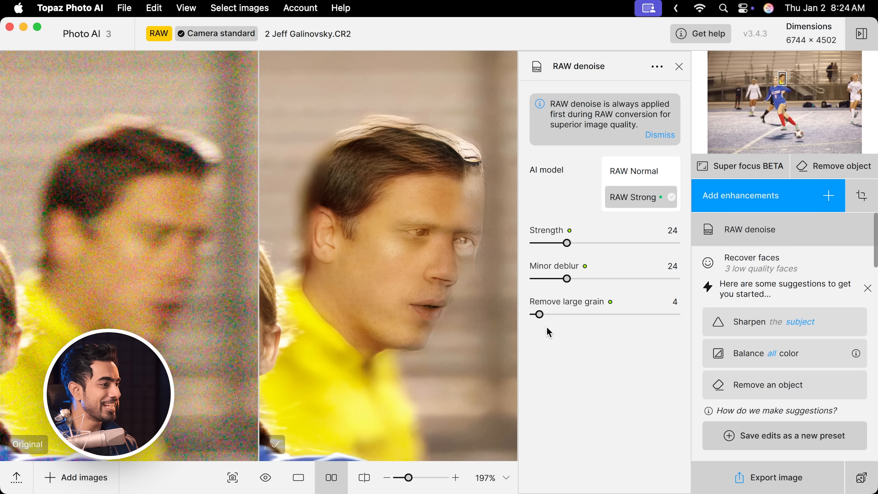
pyautogui.moveTo(483, 296)
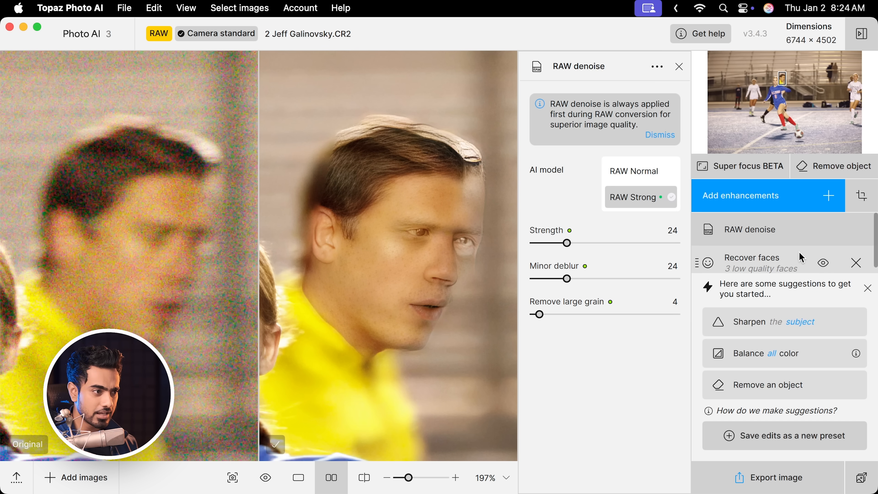
pyautogui.click(752, 262)
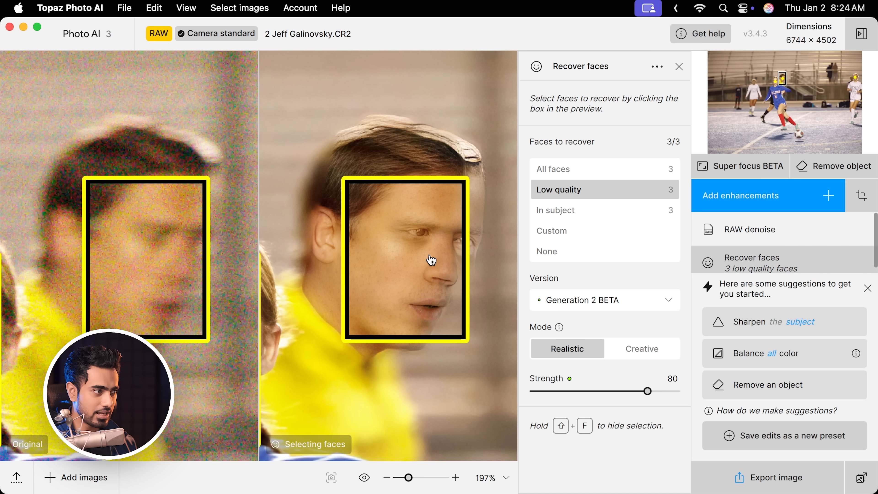
pyautogui.click(405, 258)
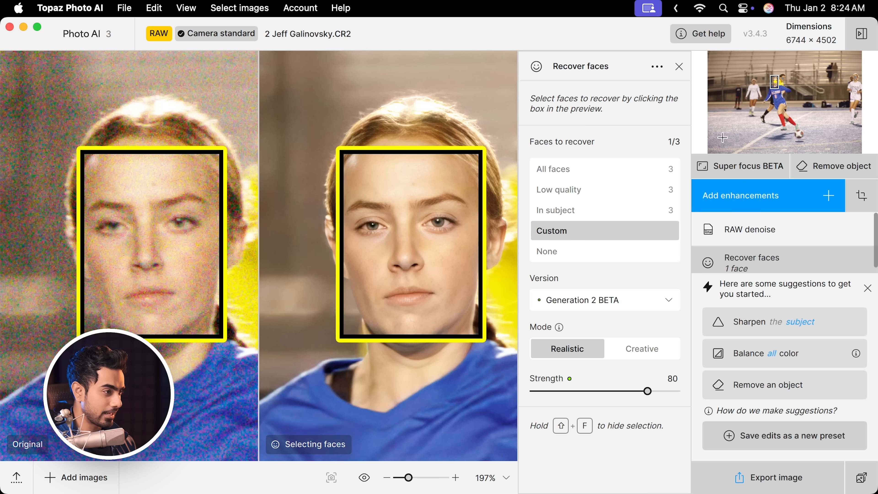
pyautogui.moveTo(515, 155)
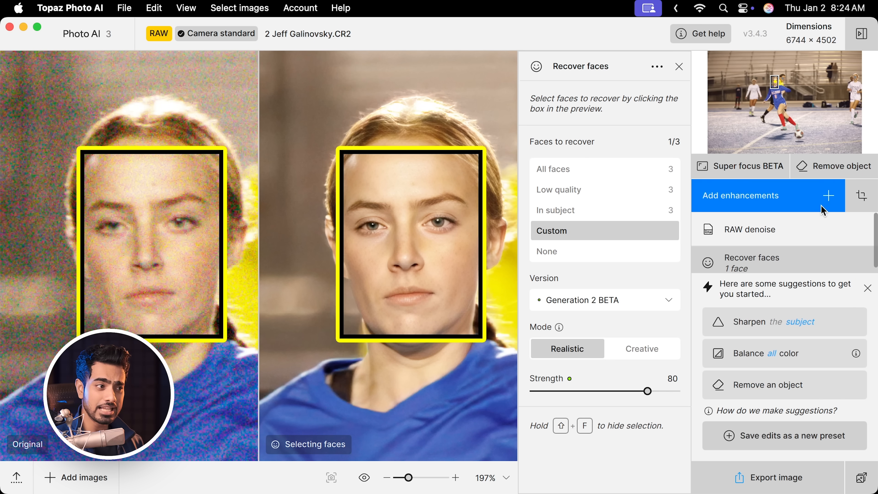
pyautogui.click(679, 66)
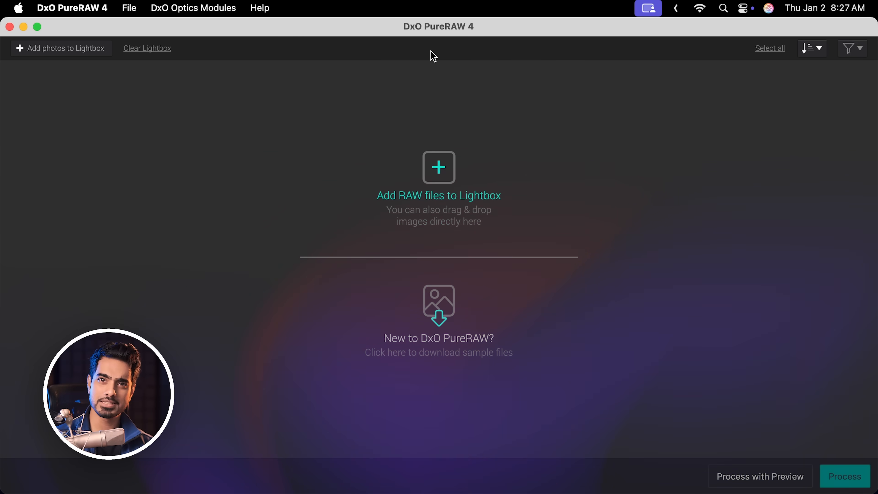
pyautogui.moveTo(234, 472)
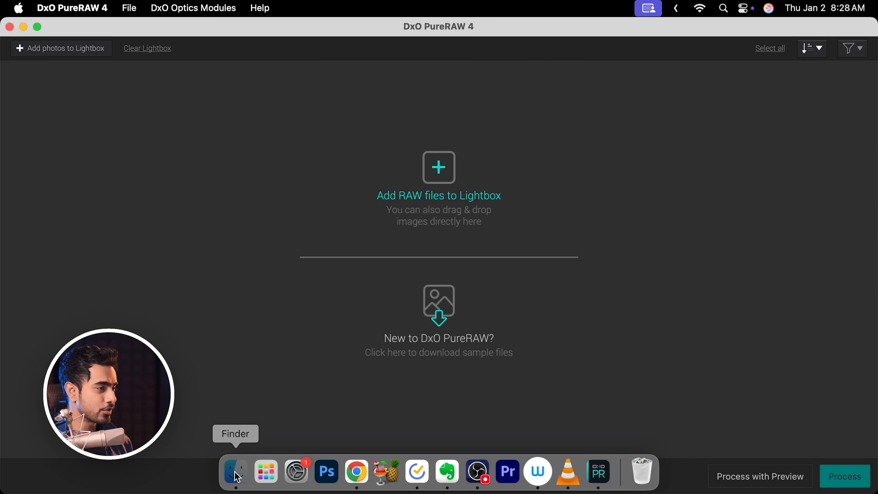
# Process the kingfisher ORF into a denoised DNG and view the before/after results
pyautogui.click(234, 471)
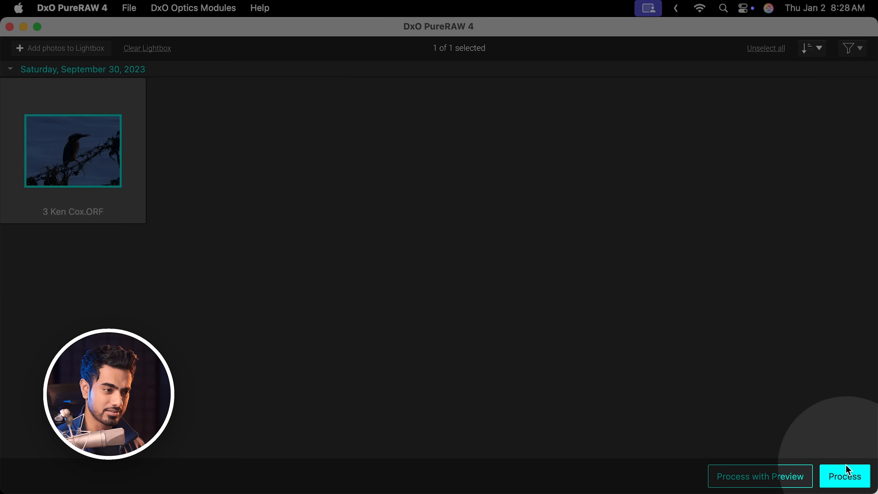
pyautogui.click(845, 476)
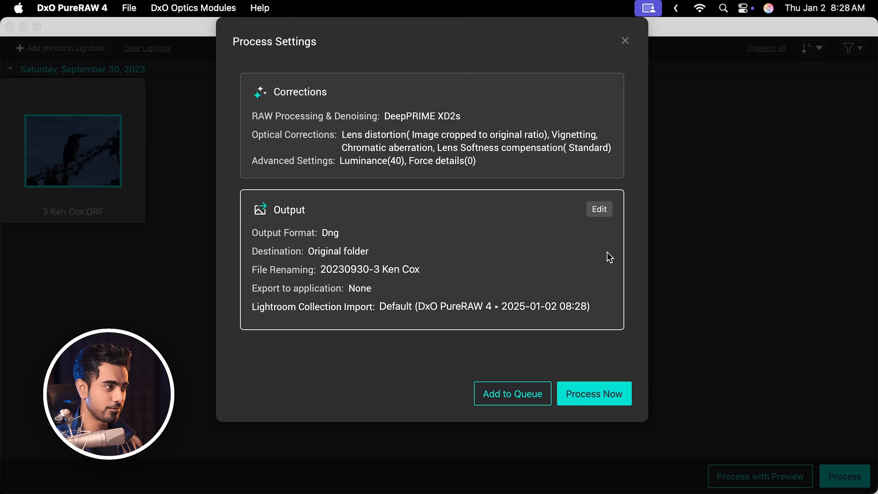
pyautogui.click(594, 393)
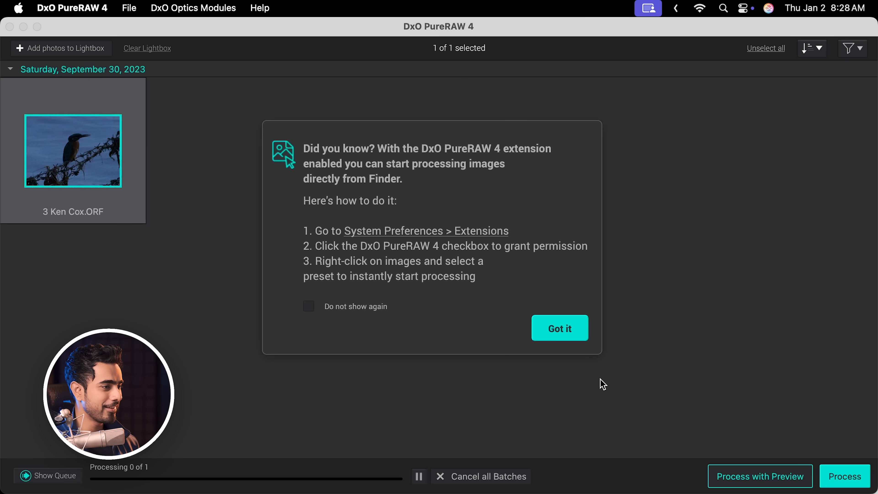
pyautogui.click(559, 328)
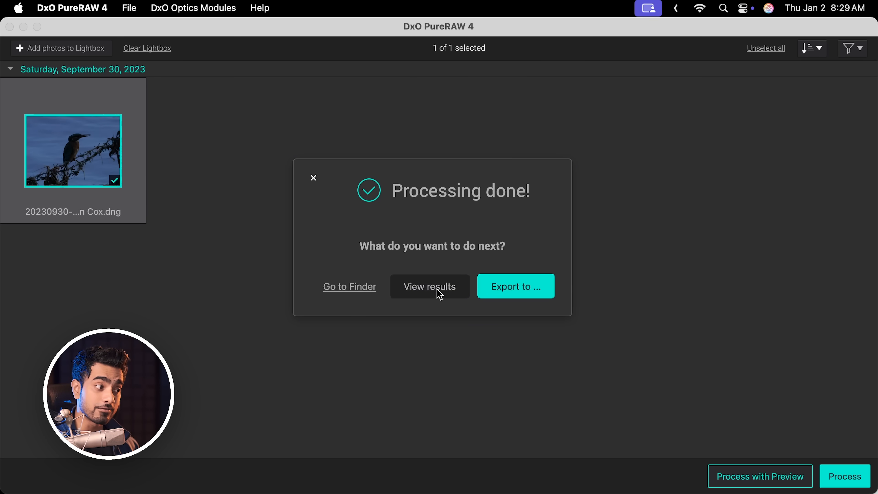
pyautogui.click(429, 286)
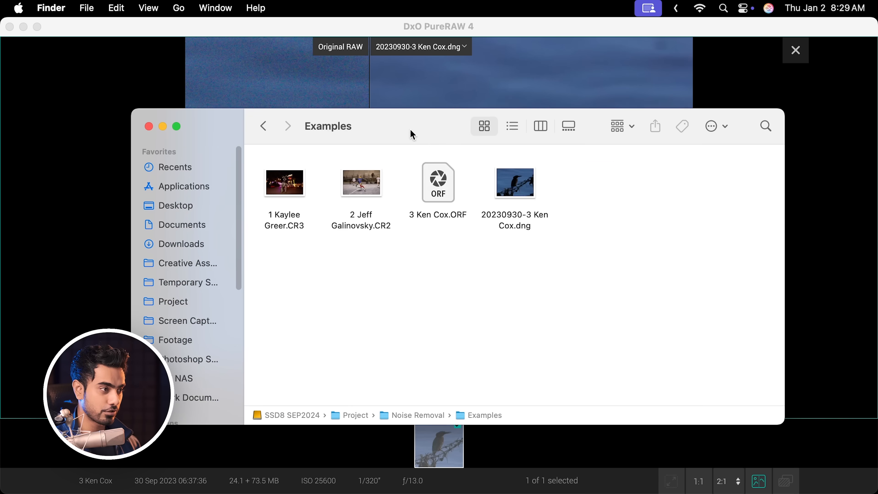
# Select the new 20230930 DNG in the Examples folder and open it
pyautogui.click(513, 182)
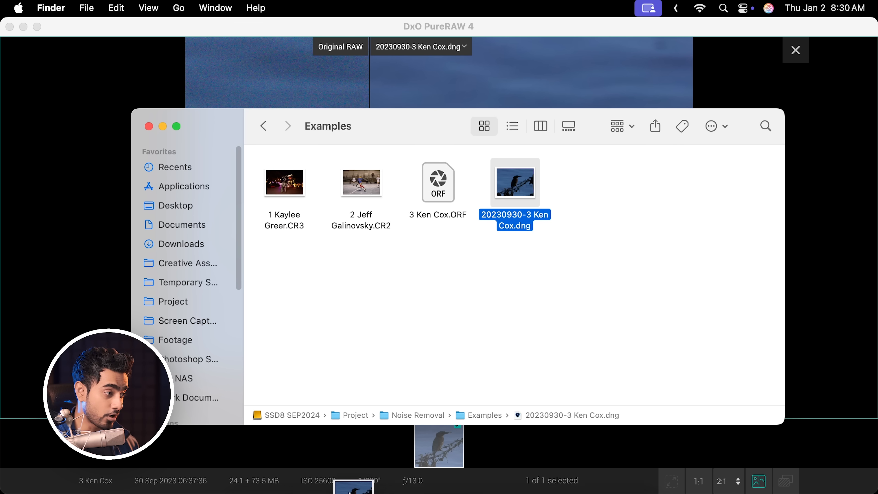
pyautogui.click(444, 246)
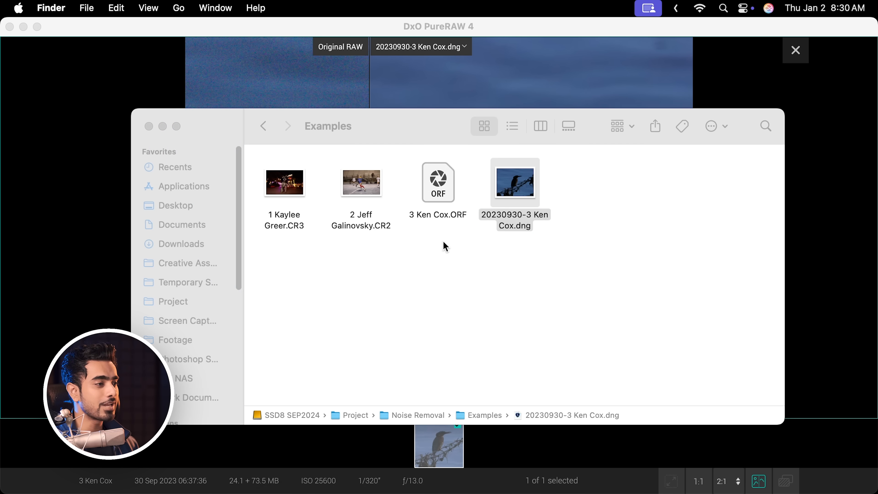
pyautogui.doubleClick(514, 182)
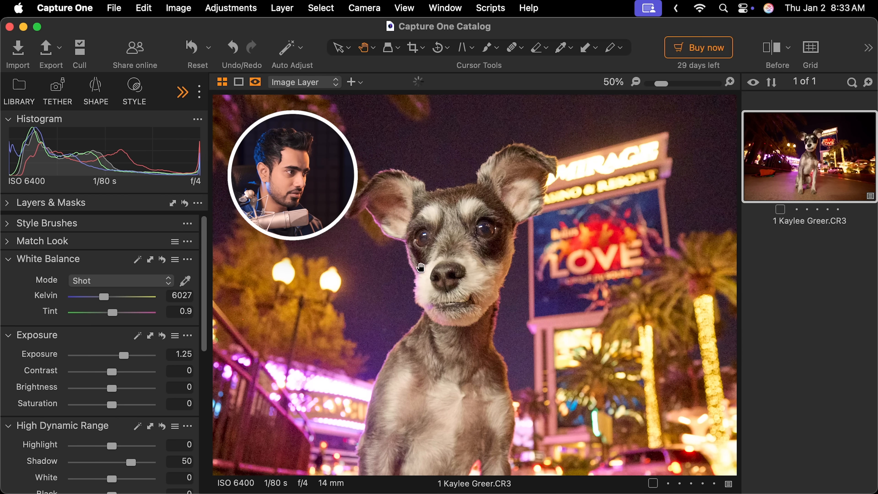
# Switch to the Refine tools and set Noise Reduction Luminance 91, Details 75 on the dog photo
pyautogui.click(181, 91)
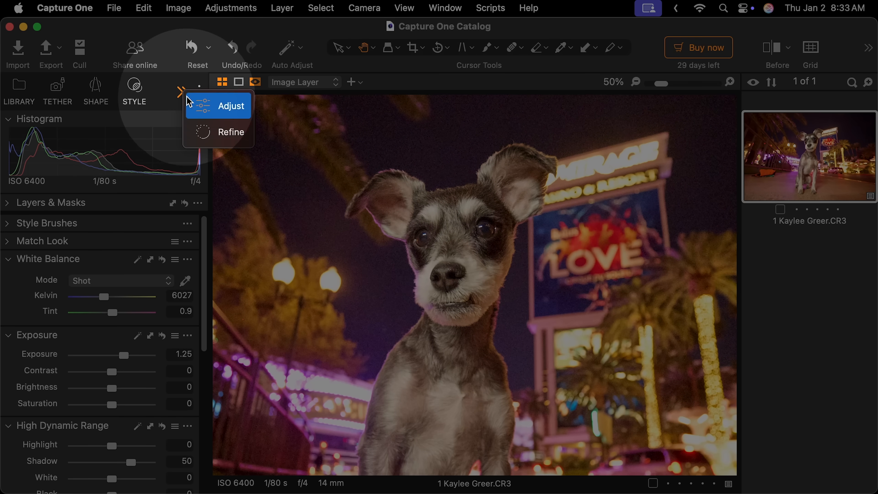
pyautogui.click(230, 105)
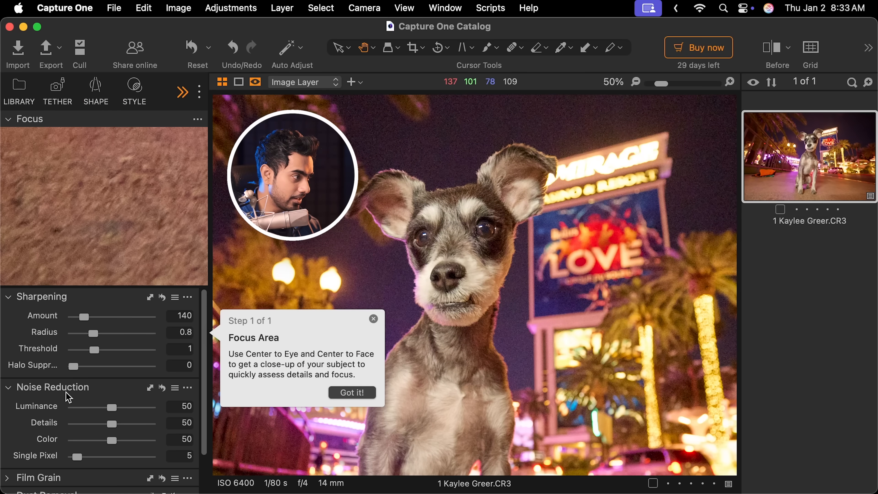
pyautogui.click(351, 392)
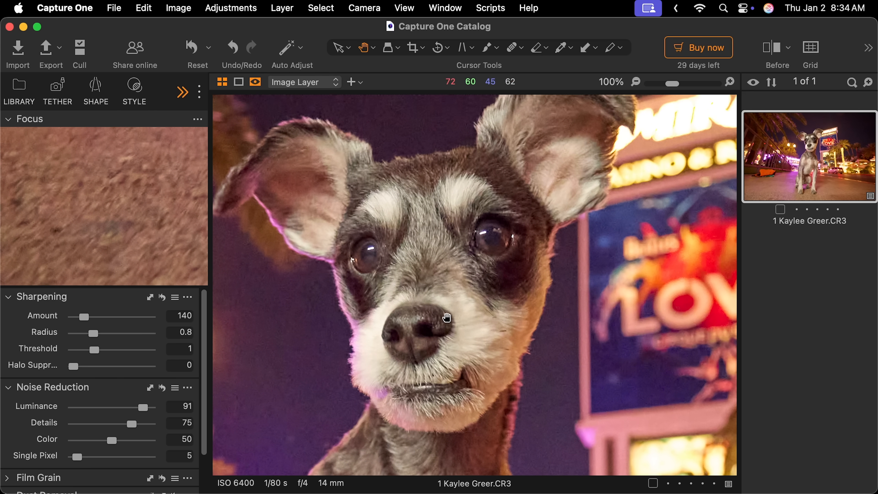
pyautogui.moveTo(555, 317)
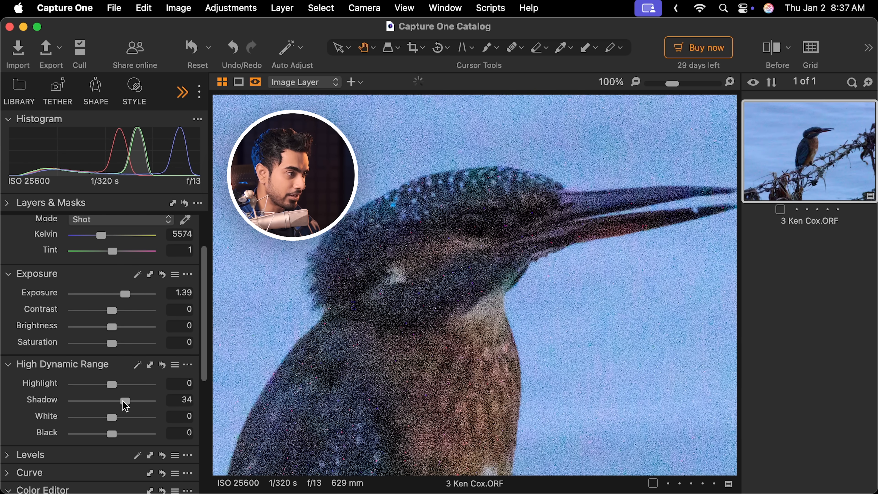
# In Refine, set Noise Reduction Luminance 89, Details 70, Single Pixel 50 on the bird photo
pyautogui.click(182, 92)
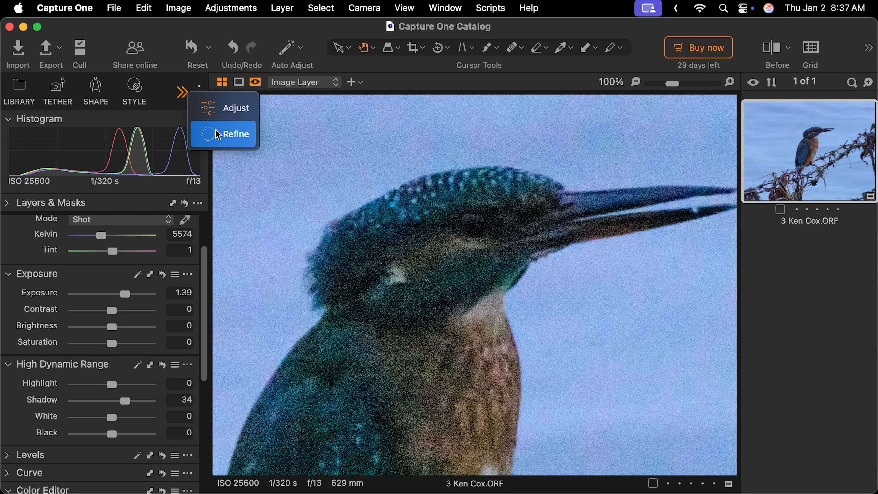
pyautogui.click(236, 134)
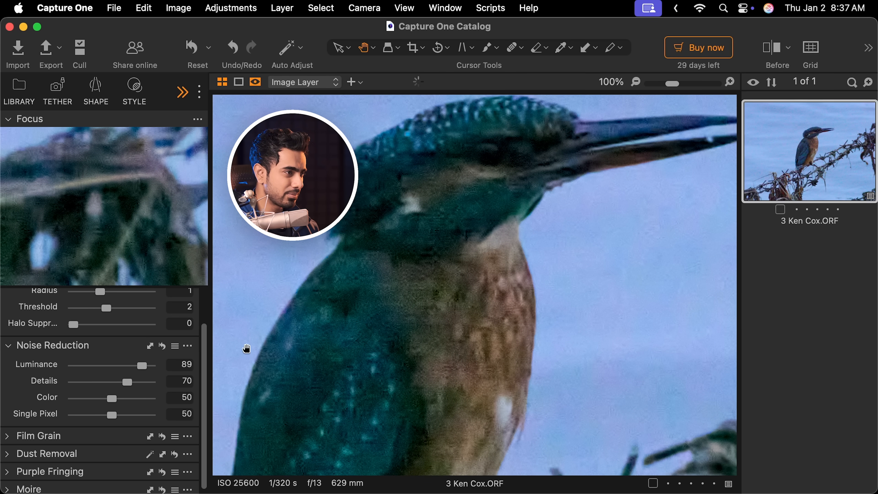
pyautogui.moveTo(432, 367)
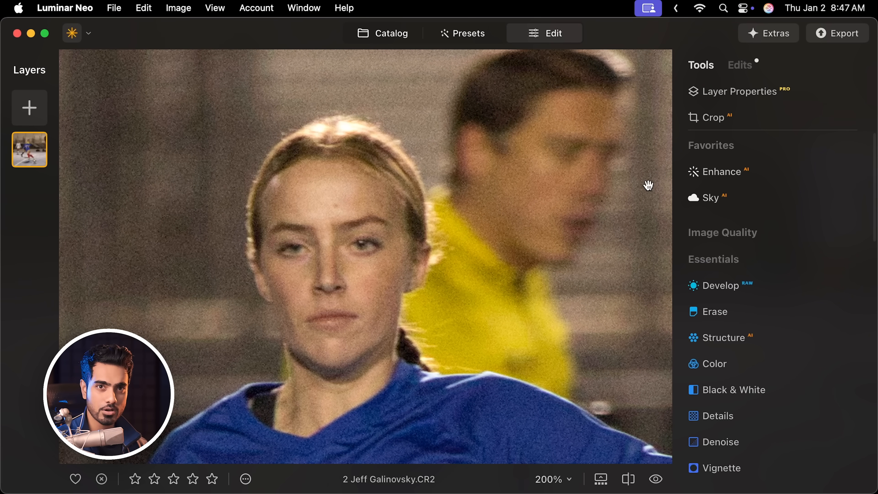
# Apply the Noiseless High preset to the soccer photo, luminosity denoise 70, sharpness 75
pyautogui.click(739, 65)
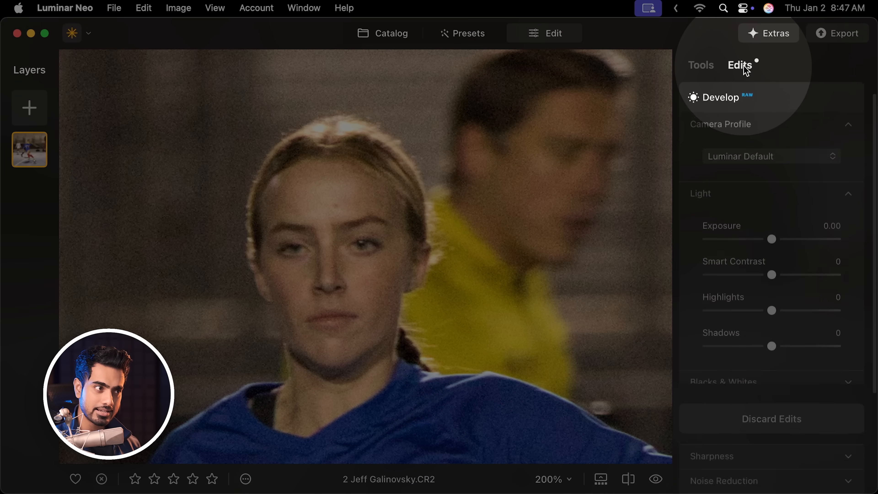
pyautogui.click(740, 65)
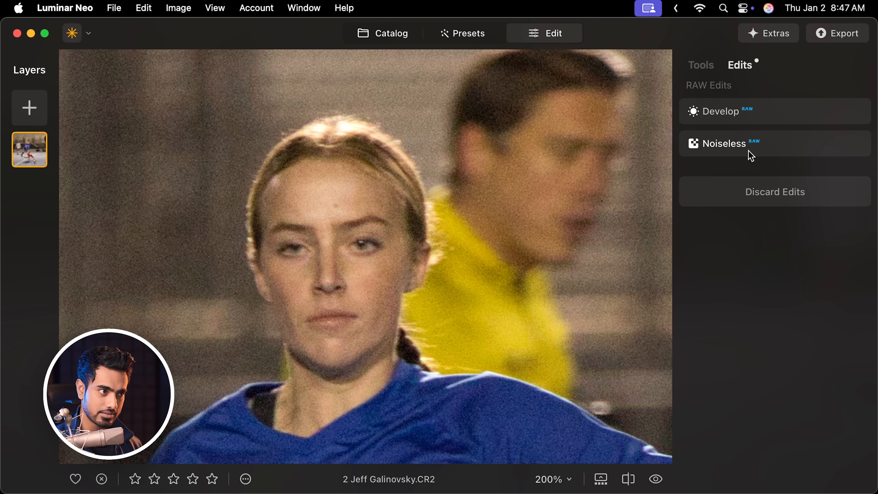
pyautogui.click(726, 143)
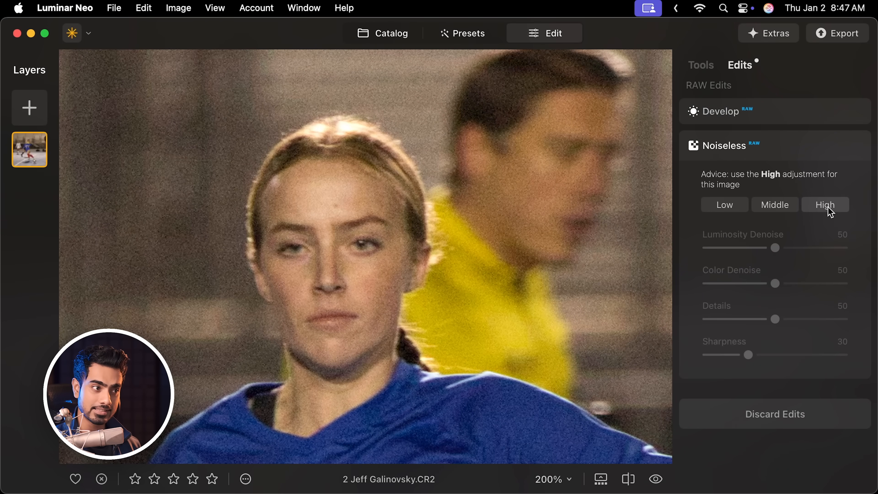
pyautogui.click(825, 204)
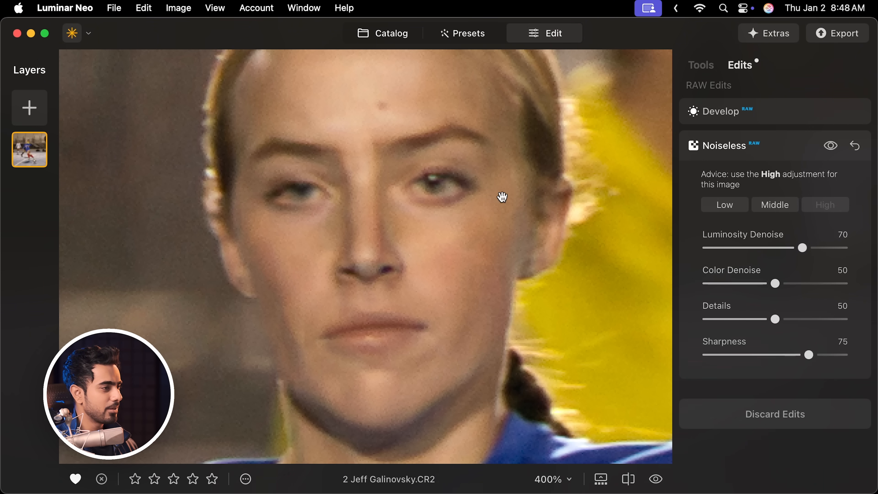
pyautogui.click(722, 111)
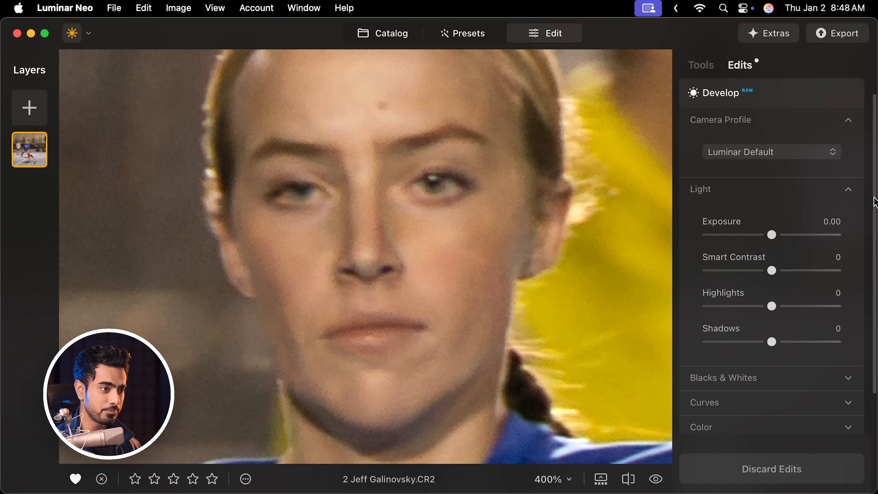
# Show the Denoise tool's sliders for the soccer photo: luminosity 21, color 0, boost 45
pyautogui.scroll(-3)
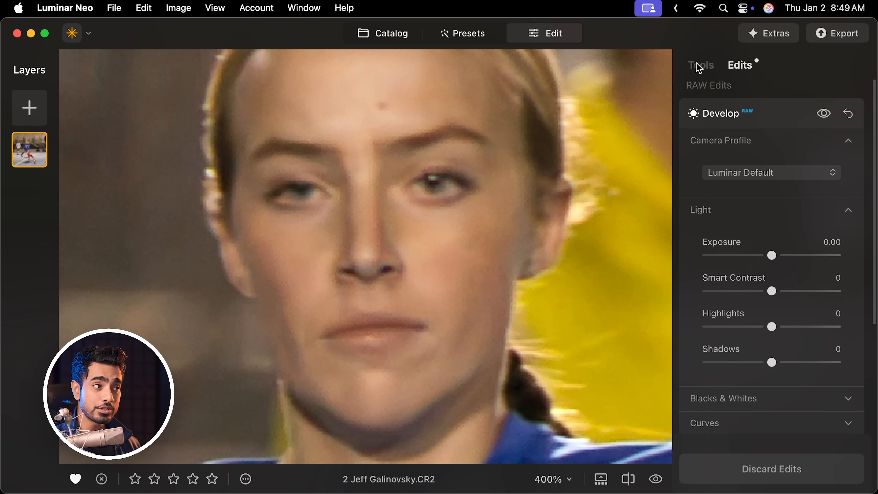
pyautogui.click(701, 65)
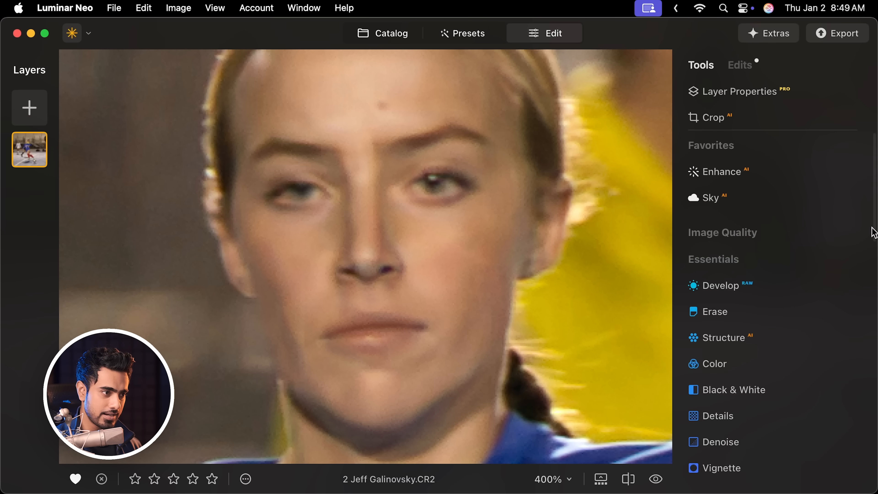
pyautogui.click(721, 442)
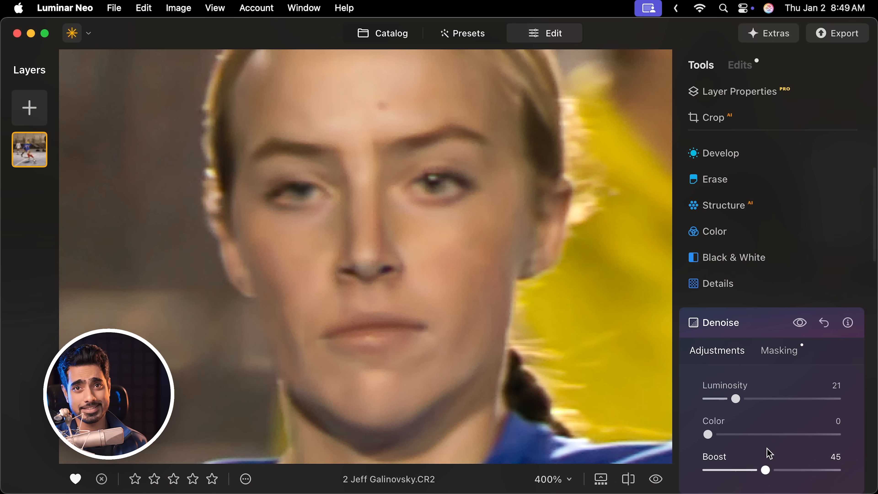
pyautogui.click(383, 33)
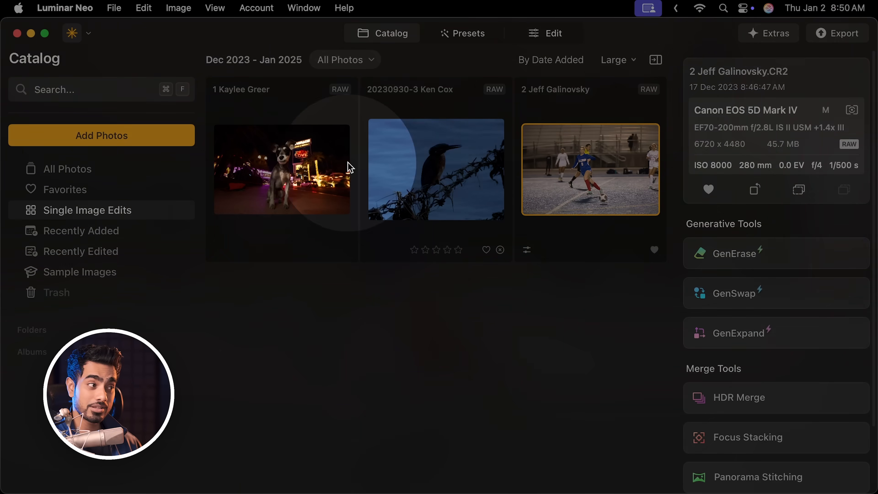
pyautogui.moveTo(411, 210)
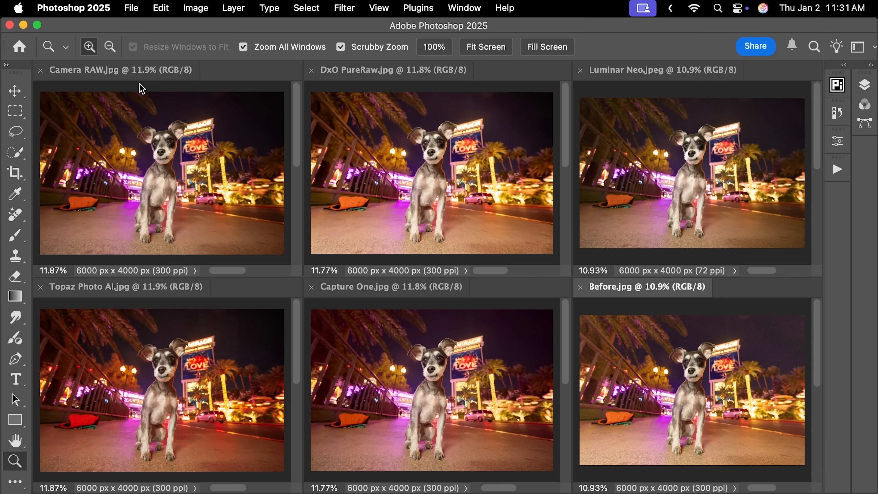
# Zoom all six dog versions in on the eye and mouth, then back to the face at 100%
pyautogui.click(89, 47)
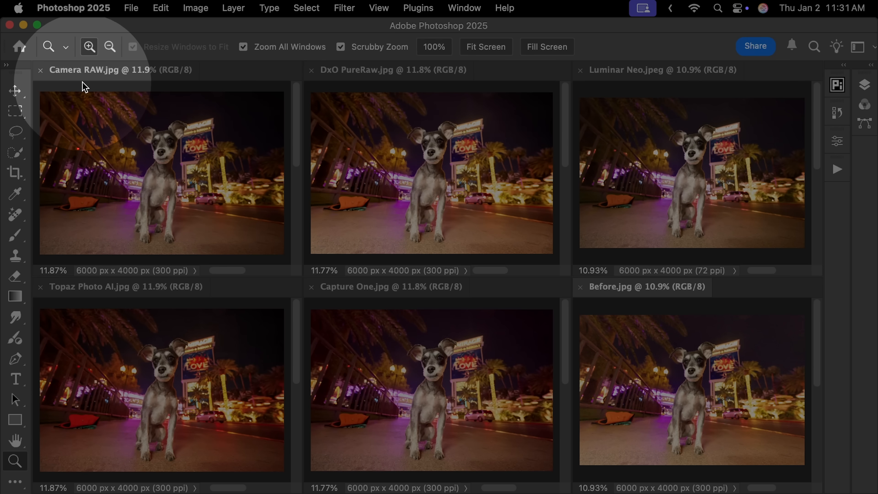
pyautogui.moveTo(619, 83)
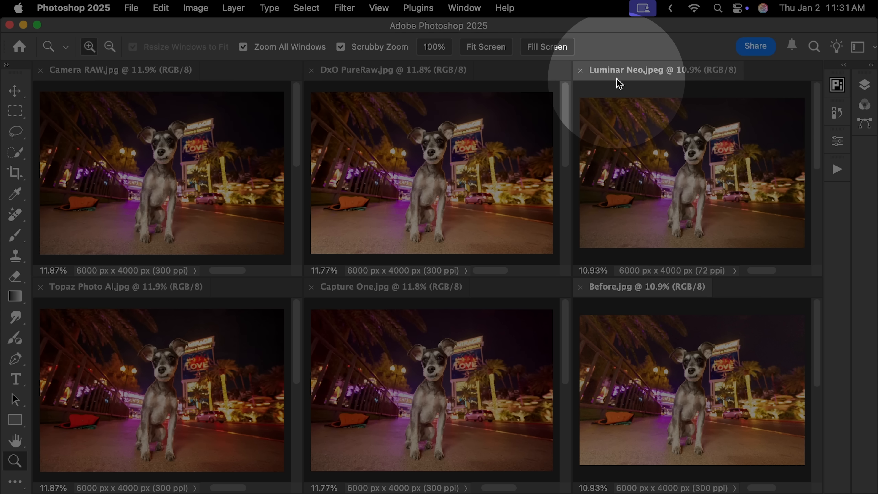
pyautogui.moveTo(610, 301)
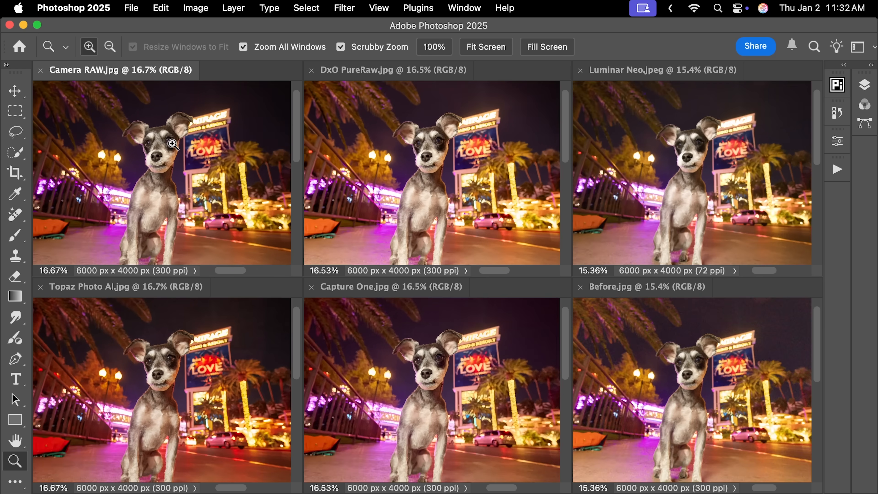
pyautogui.click(173, 139)
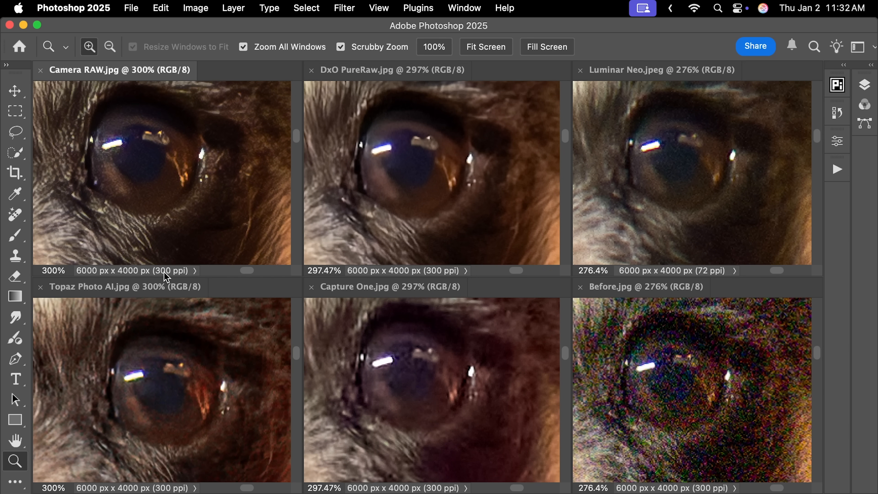
pyautogui.moveTo(467, 411)
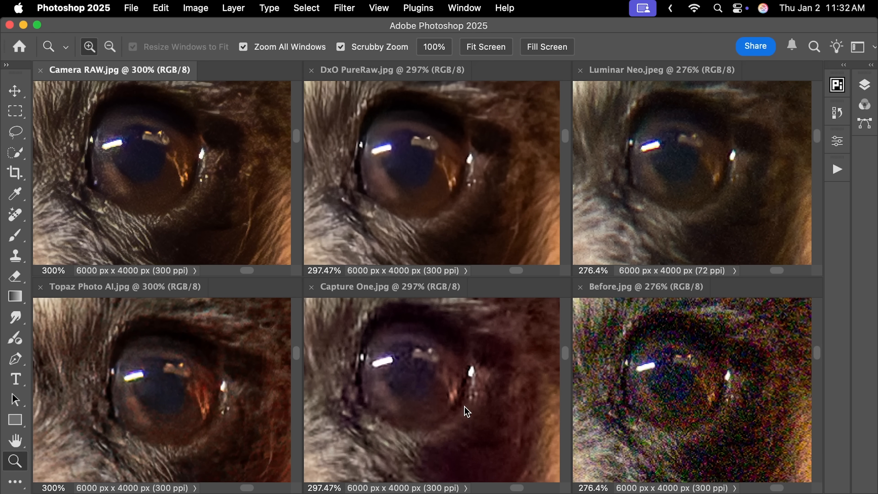
pyautogui.moveTo(458, 430)
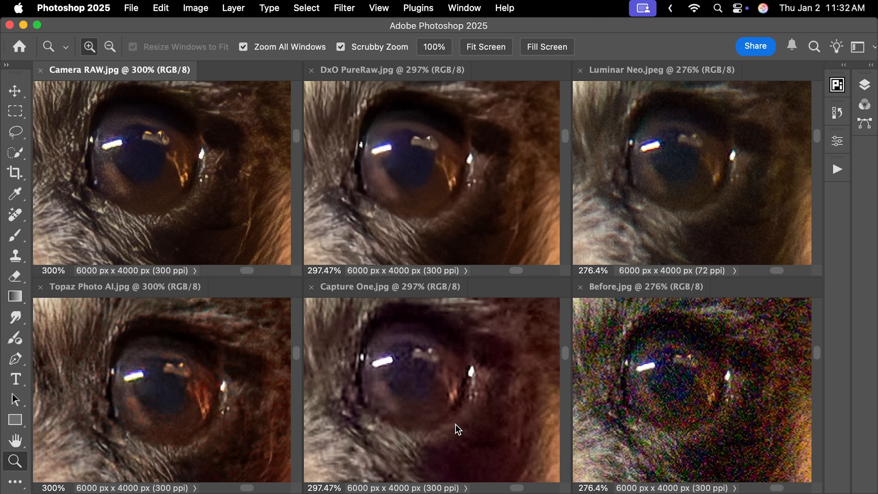
pyautogui.moveTo(96, 87)
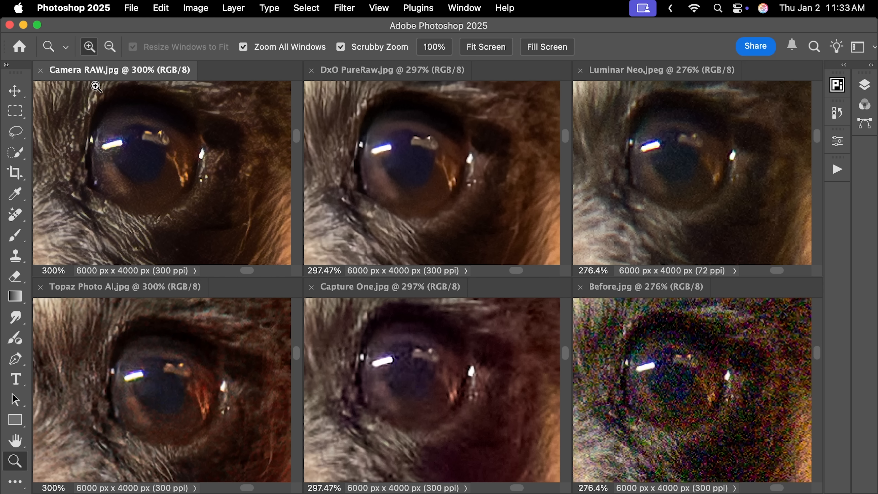
pyautogui.moveTo(377, 127)
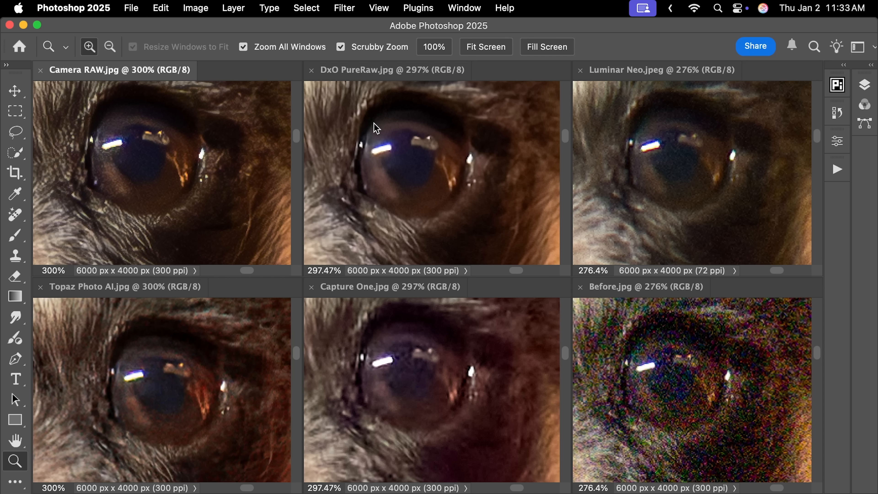
pyautogui.moveTo(130, 326)
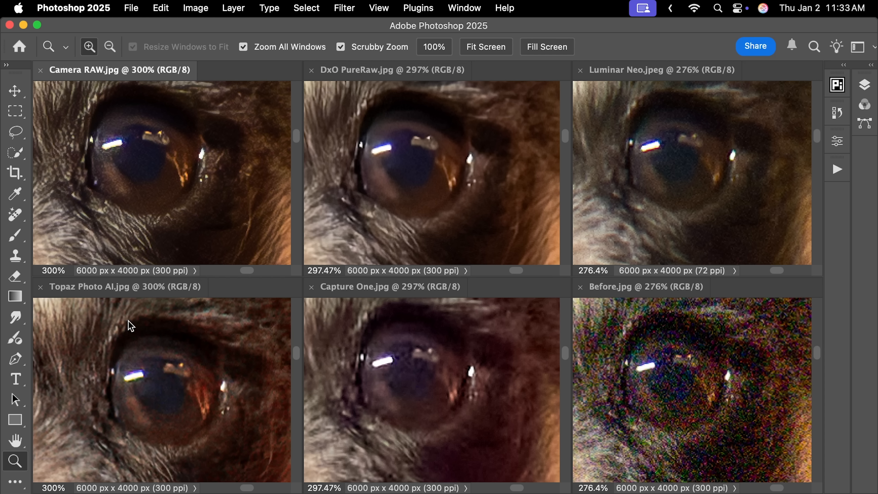
pyautogui.moveTo(412, 113)
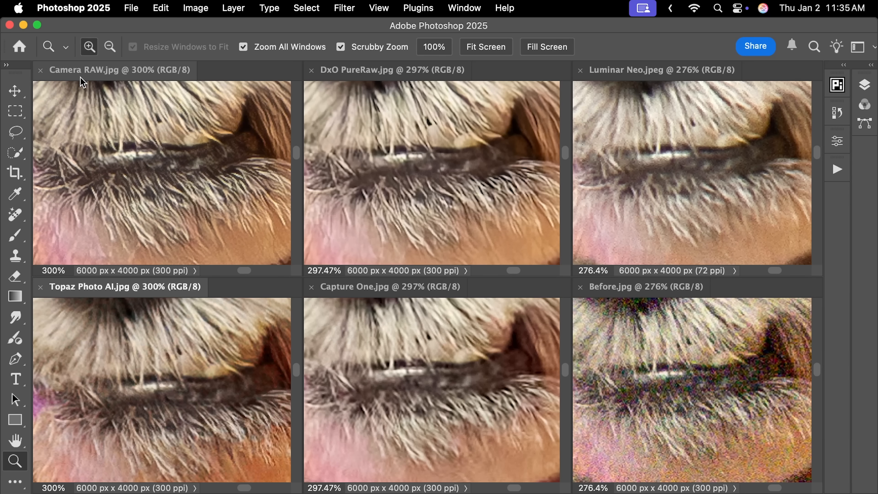
pyautogui.moveTo(160, 234)
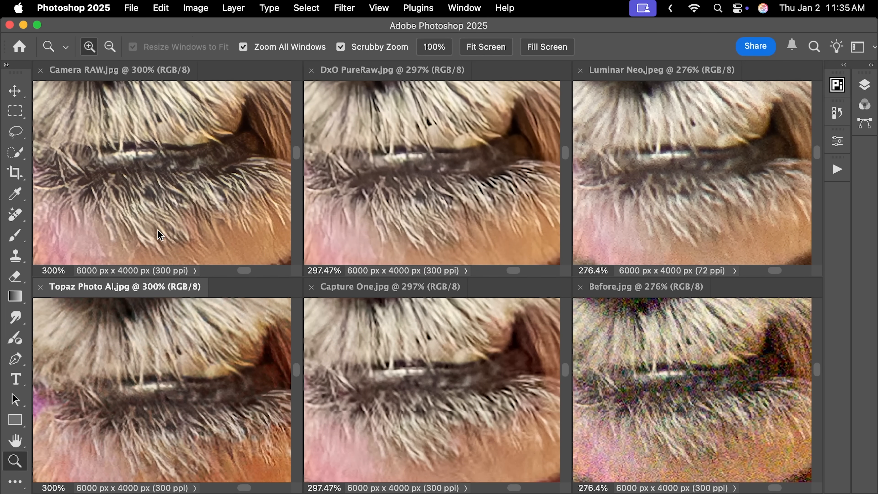
pyautogui.moveTo(644, 90)
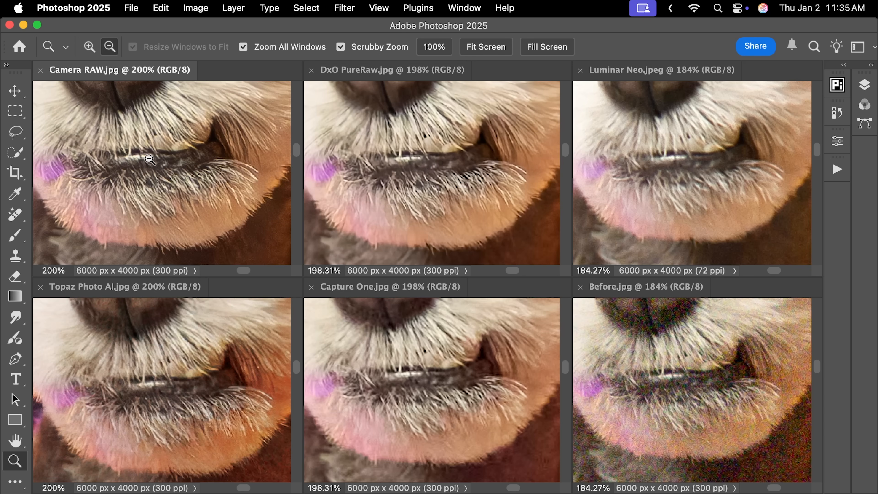
pyautogui.click(110, 47)
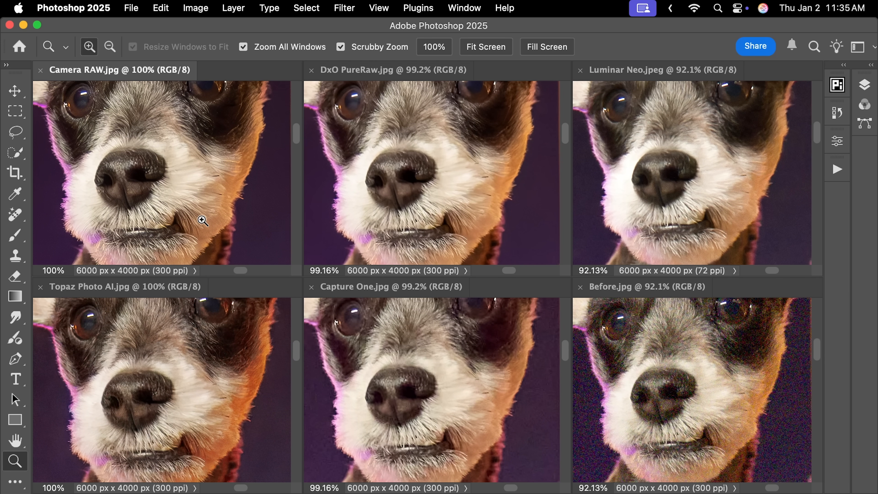
pyautogui.moveTo(190, 168)
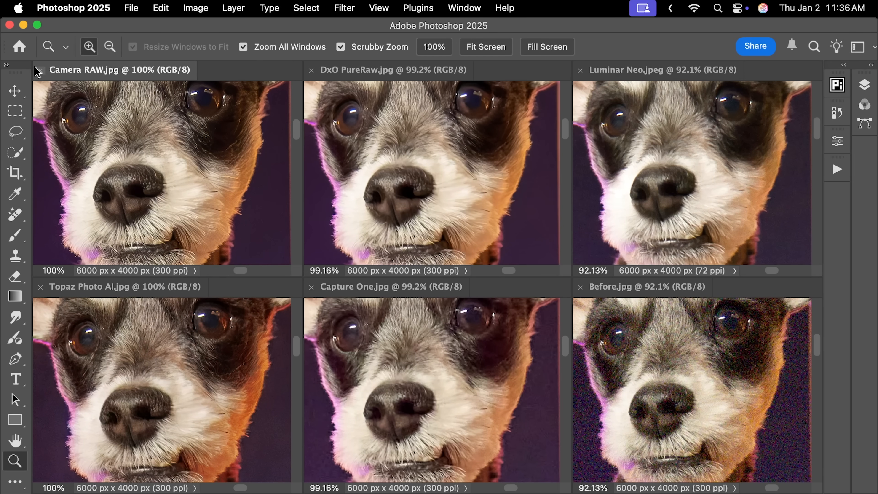
pyautogui.moveTo(80, 84)
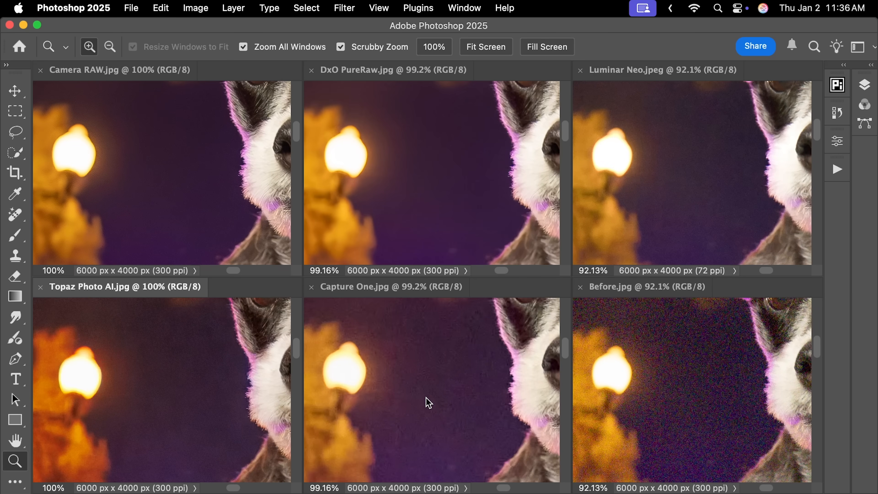
pyautogui.moveTo(192, 370)
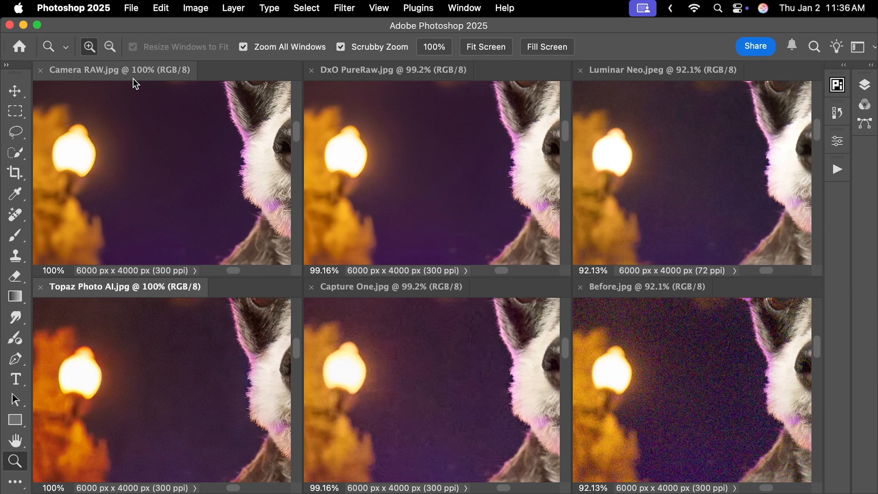
pyautogui.moveTo(338, 77)
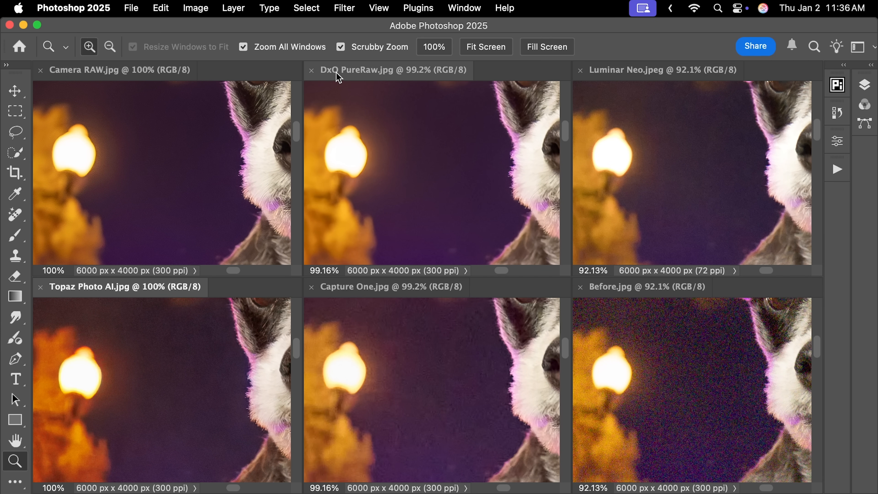
pyautogui.moveTo(626, 77)
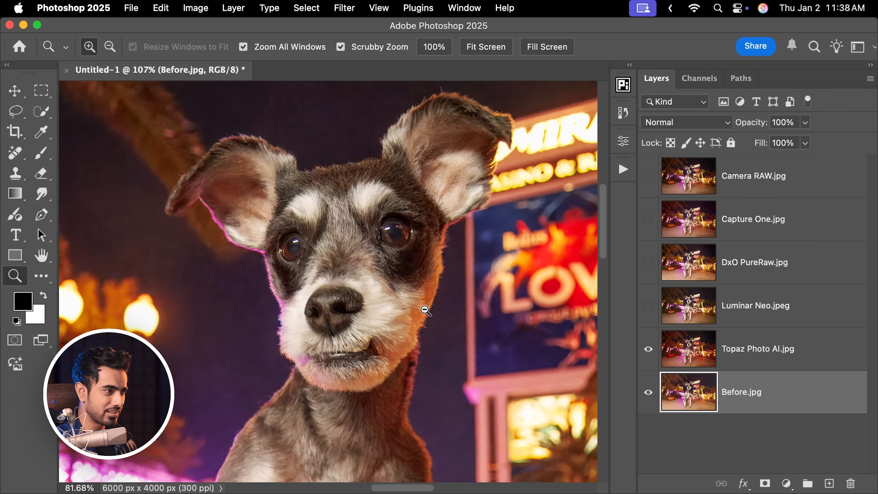
# Zoom on the dog's face and toggle the Capture One and Camera RAW layers, leaving Capture One hidden
pyautogui.click(426, 311)
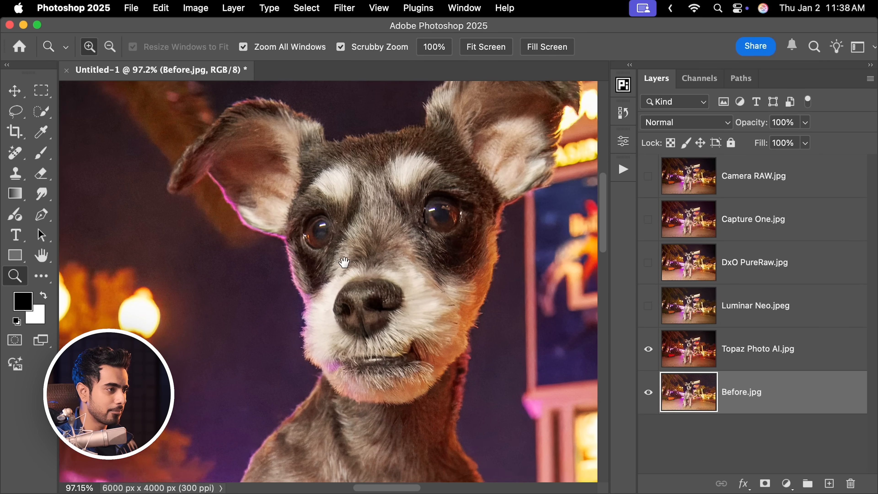
pyautogui.click(648, 309)
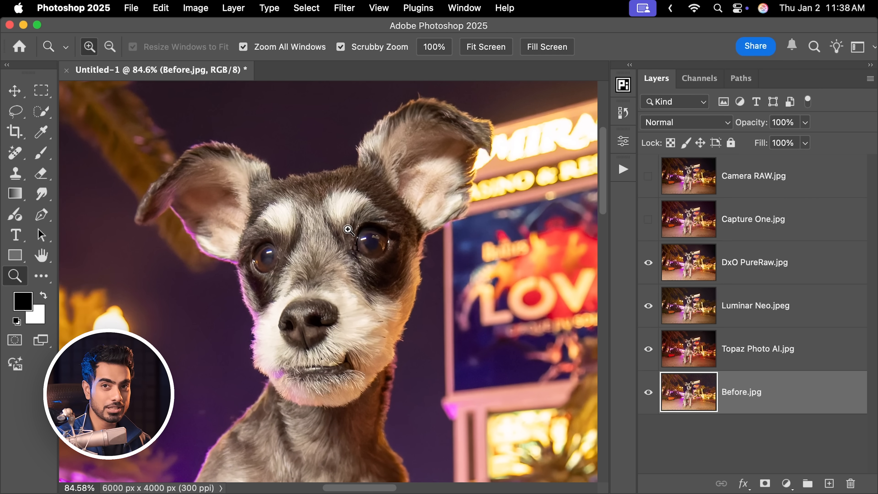
pyautogui.click(347, 229)
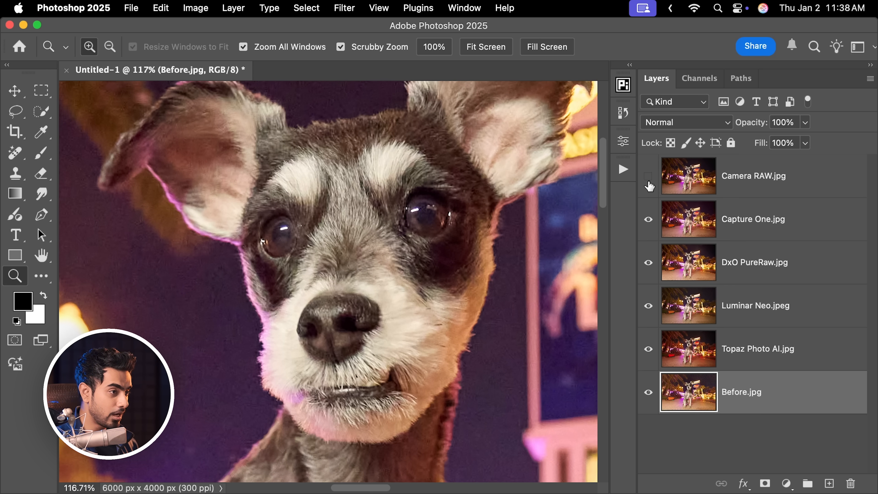
pyautogui.click(649, 176)
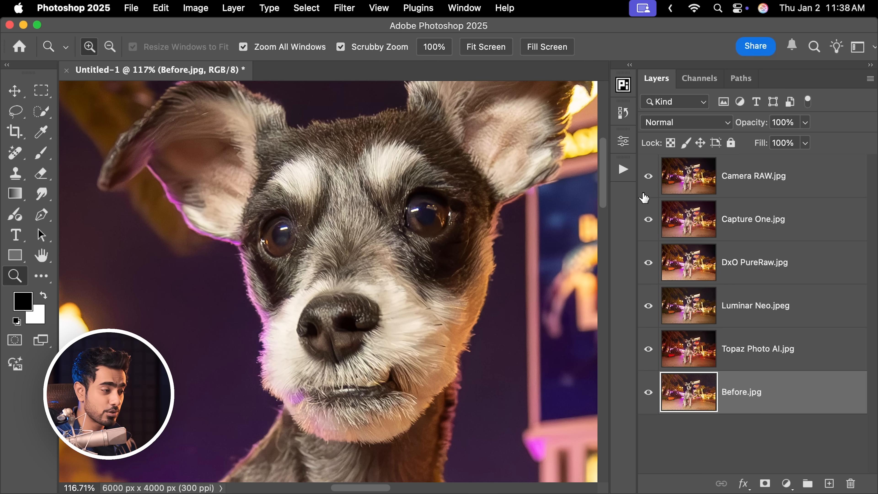
pyautogui.moveTo(678, 195)
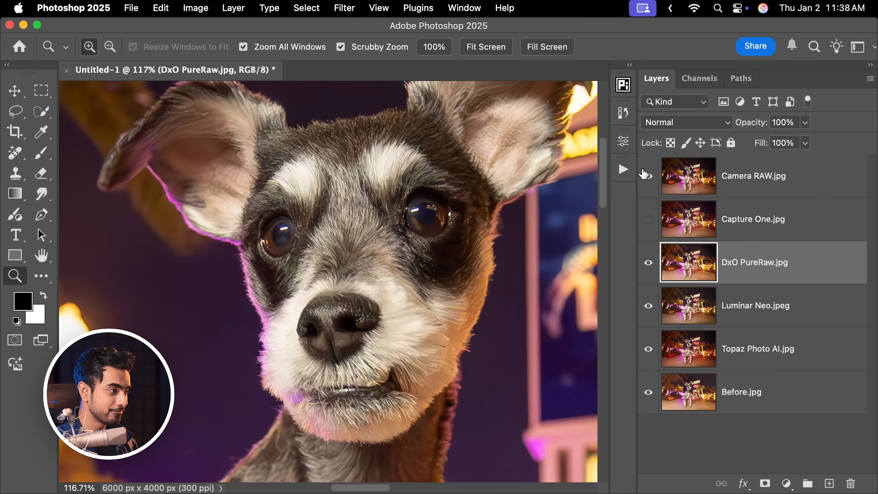
pyautogui.click(648, 175)
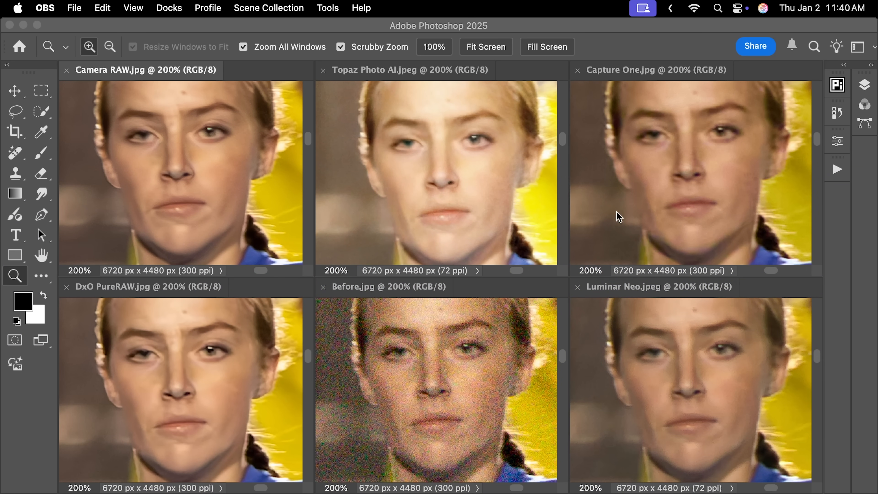
pyautogui.moveTo(471, 202)
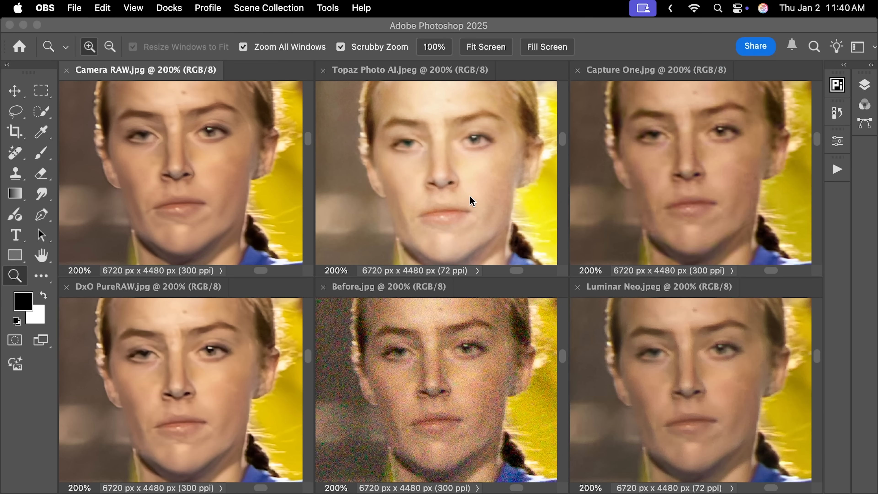
pyautogui.moveTo(468, 227)
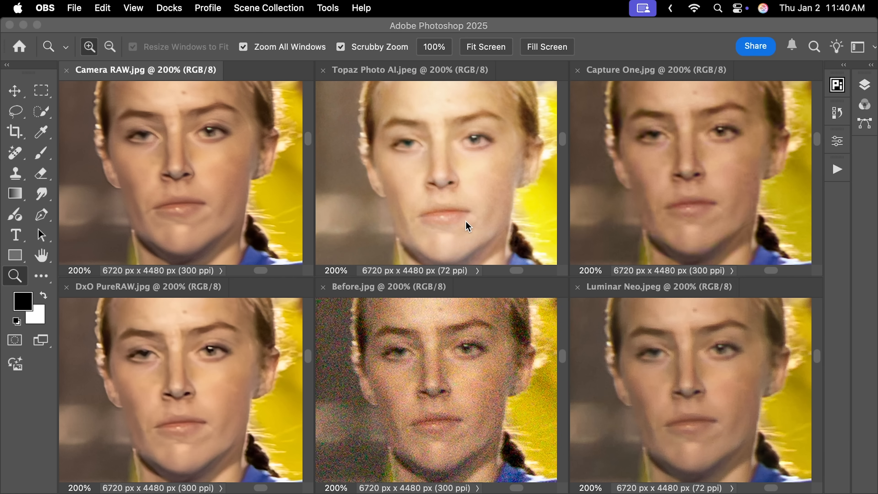
pyautogui.moveTo(597, 205)
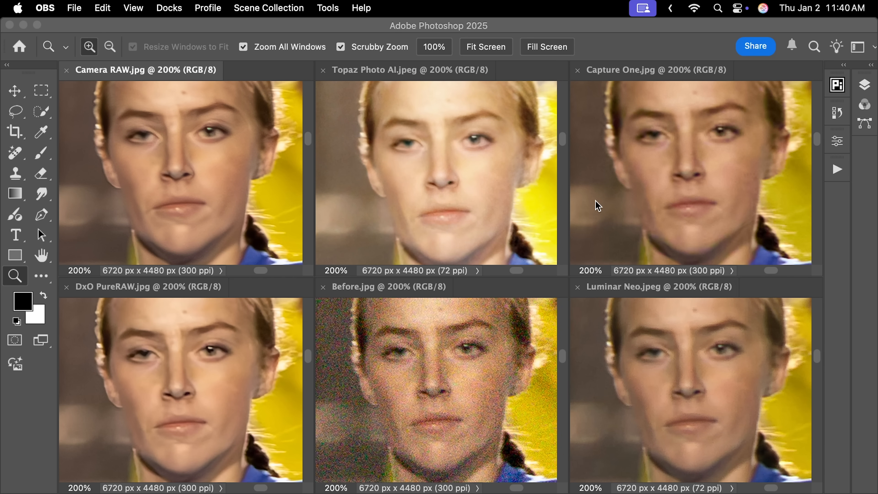
pyautogui.moveTo(594, 210)
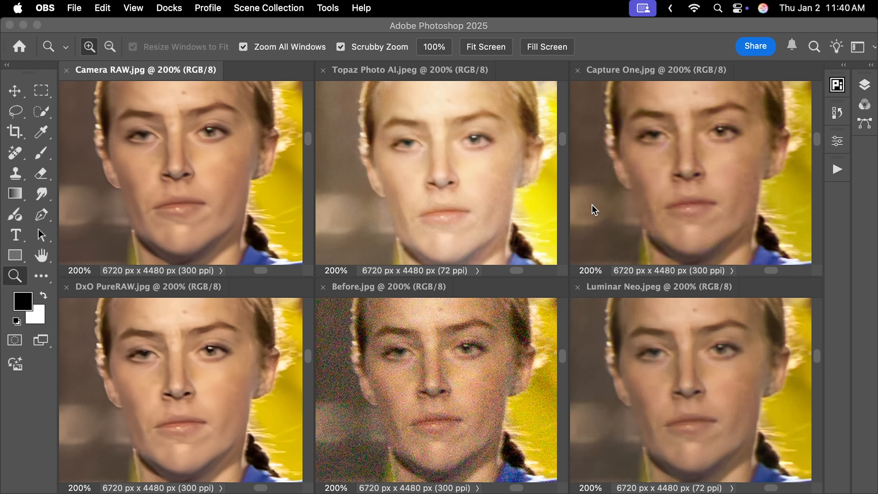
pyautogui.moveTo(639, 180)
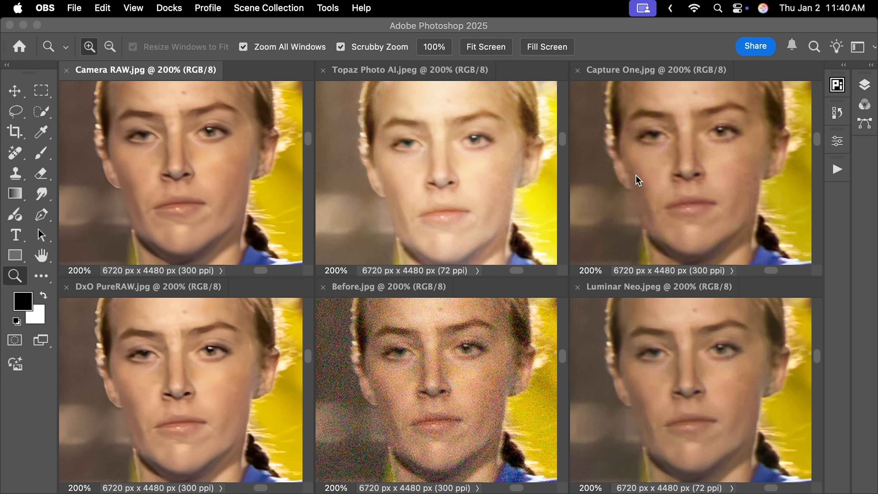
pyautogui.moveTo(608, 155)
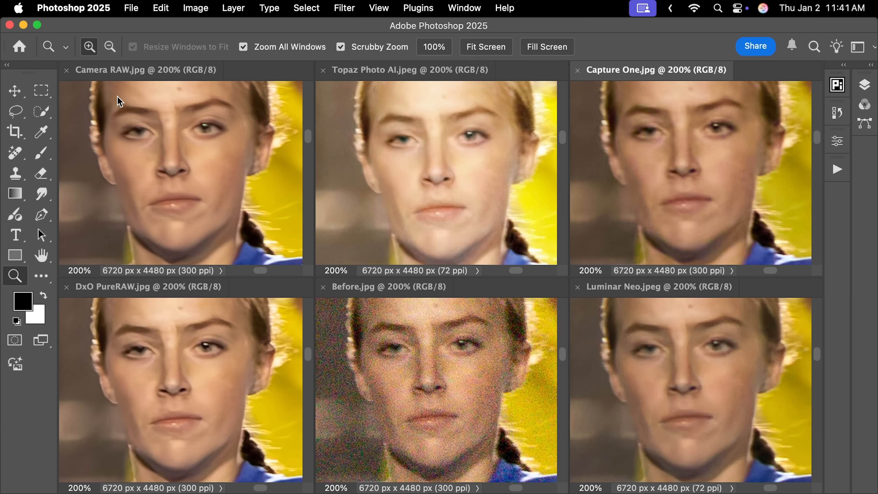
pyautogui.moveTo(177, 141)
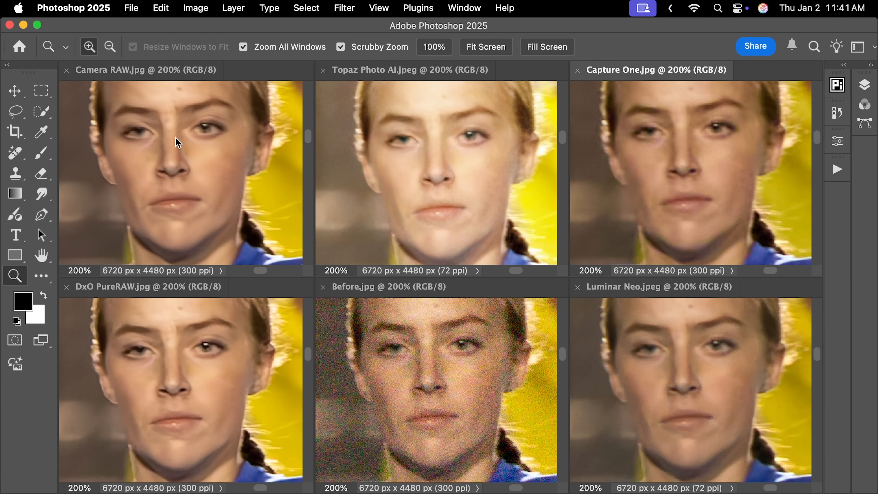
pyautogui.moveTo(182, 188)
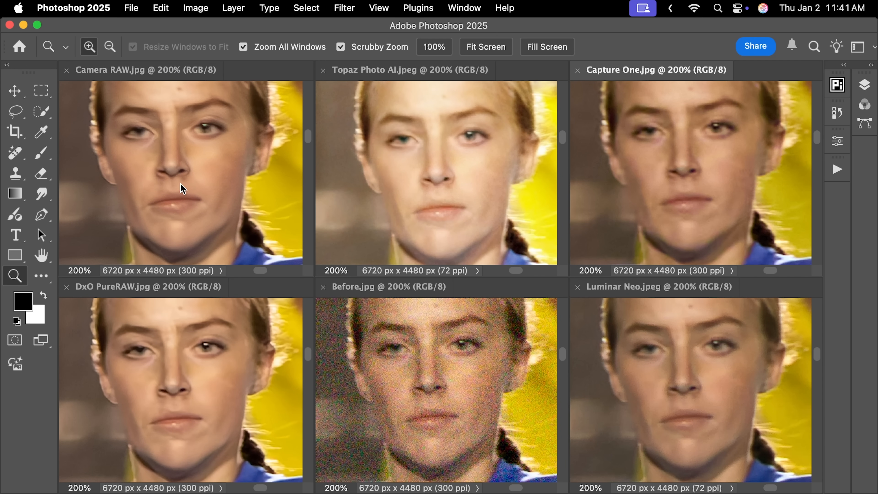
pyautogui.moveTo(187, 144)
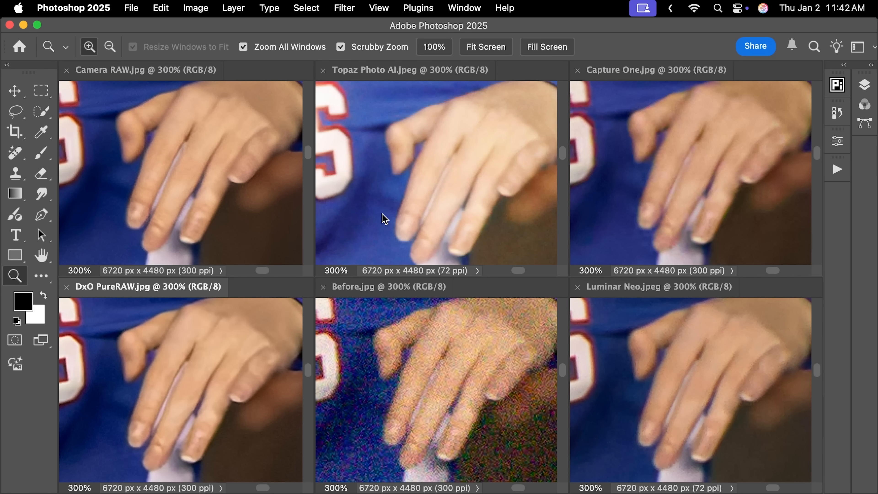
# Zoom all six soccer versions to 300% on the player's hand
pyautogui.click(484, 47)
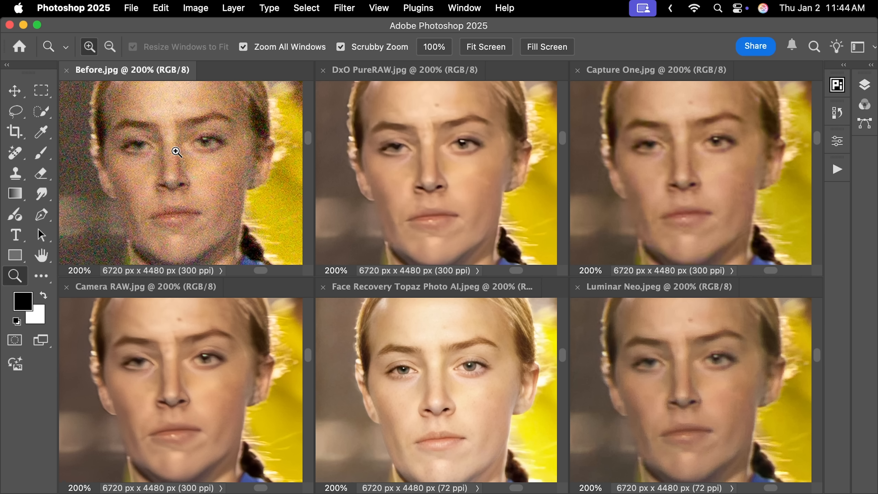
pyautogui.moveTo(194, 172)
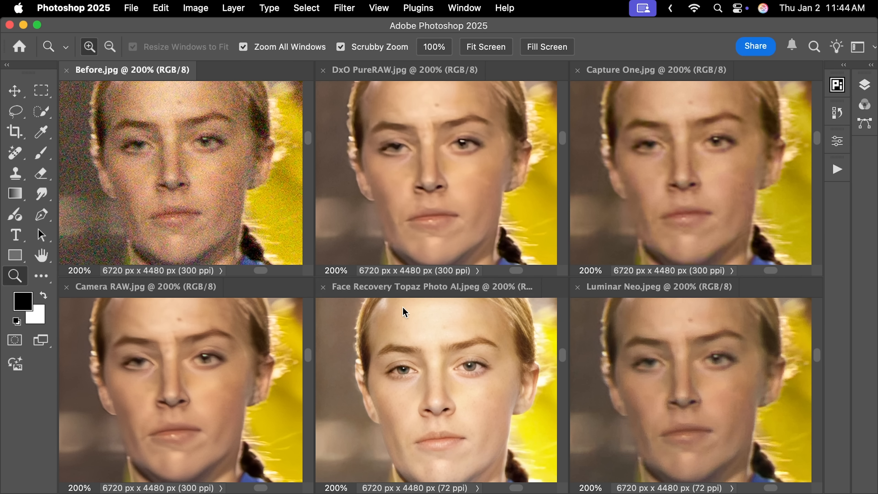
pyautogui.moveTo(370, 295)
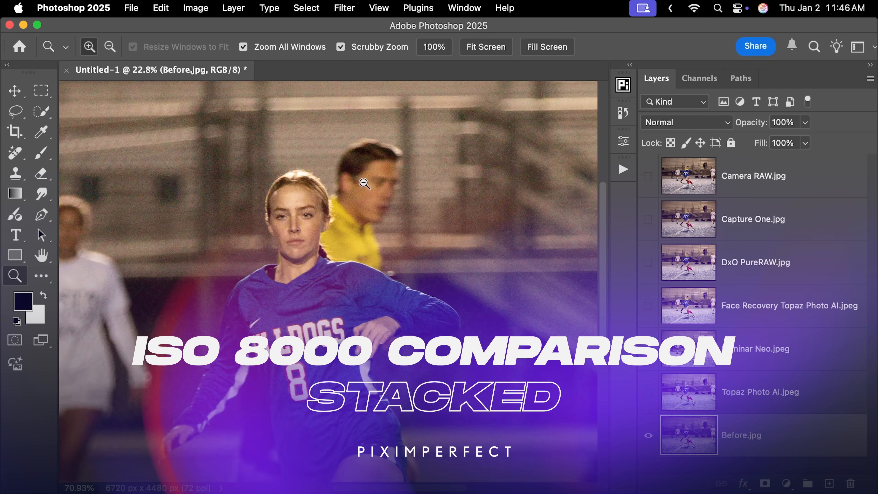
# Zoom on the player's face and show the Topaz, Luminar Neo, Face Recovery and Capture One layers
pyautogui.click(364, 184)
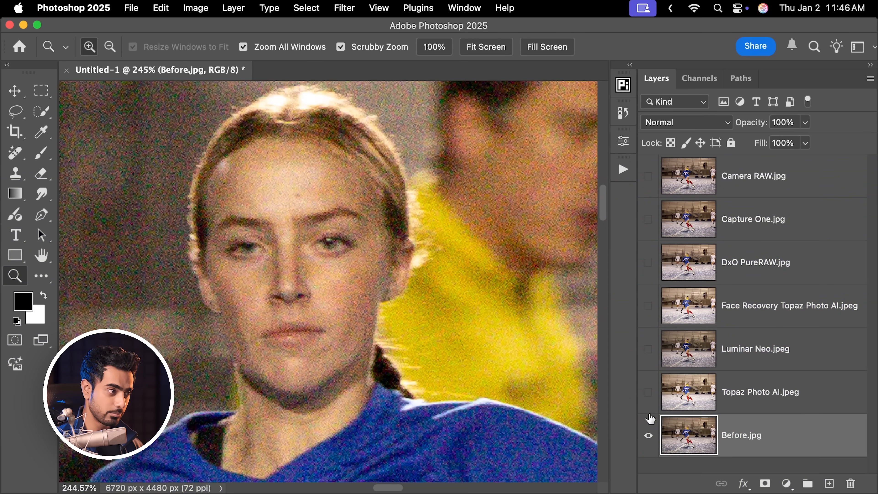
pyautogui.click(648, 392)
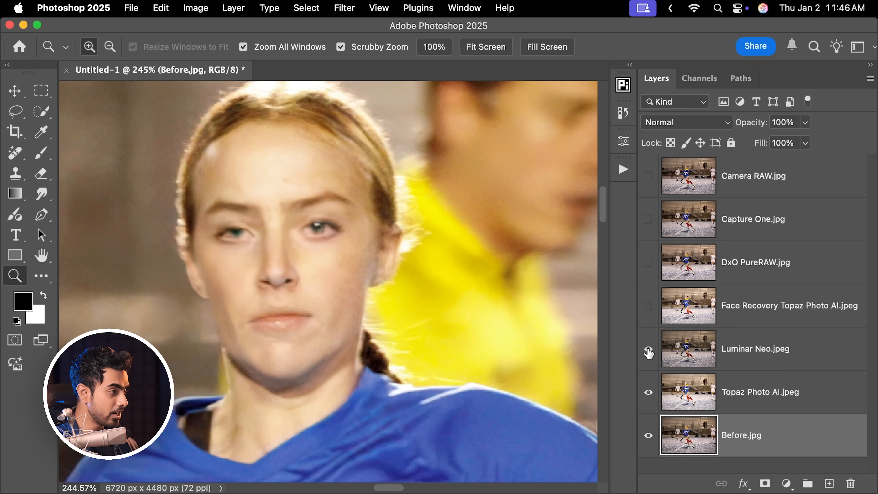
pyautogui.click(648, 348)
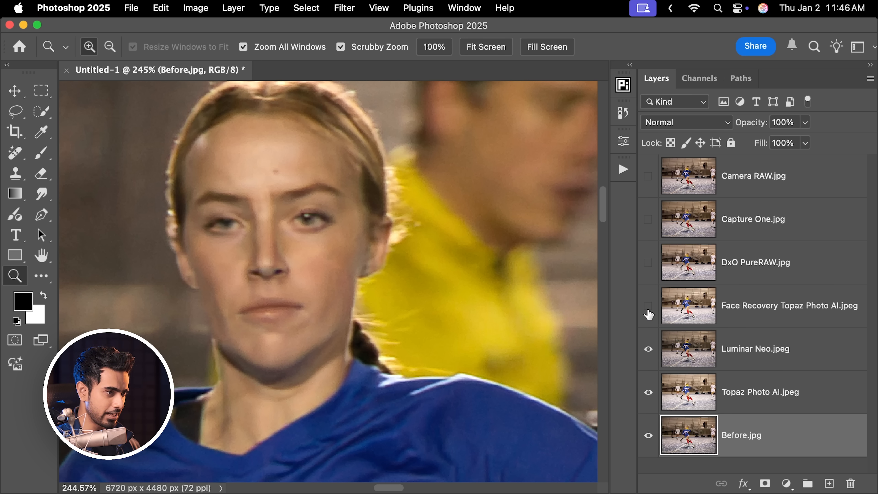
pyautogui.click(648, 306)
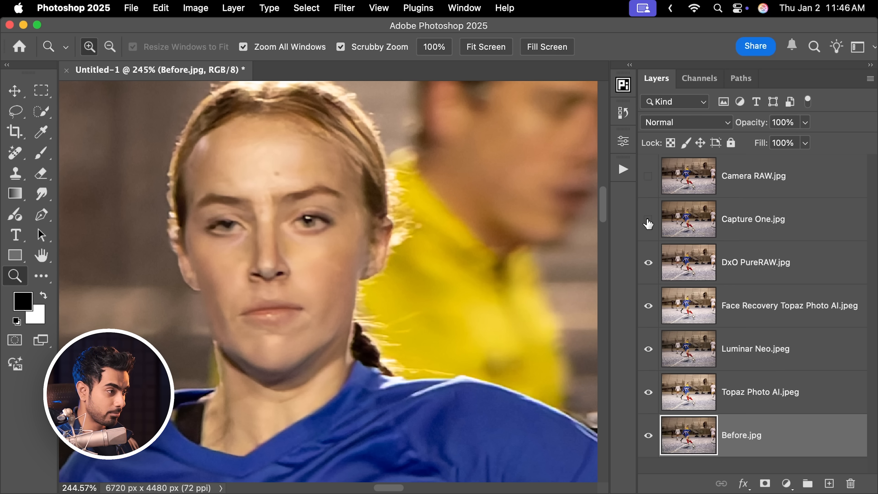
pyautogui.click(648, 219)
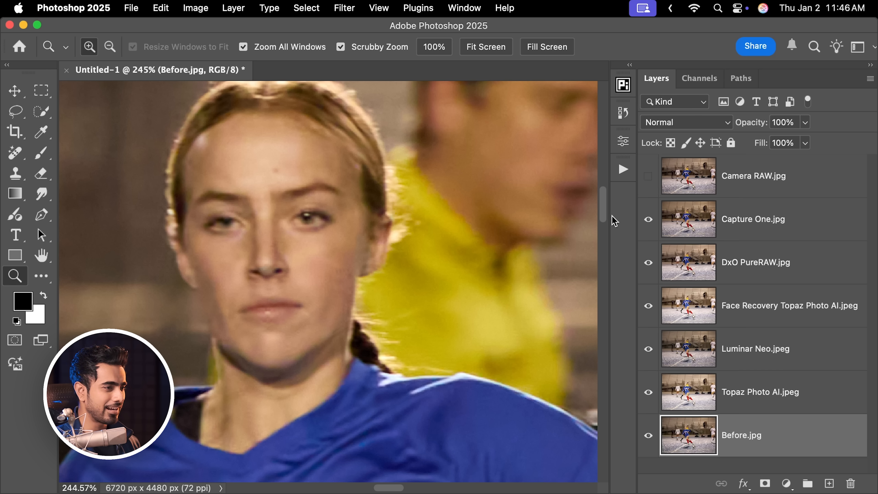
# Toggle the Camera RAW and Capture One layers over the BULLDOGS lettering, ending with both hidden
pyautogui.click(648, 175)
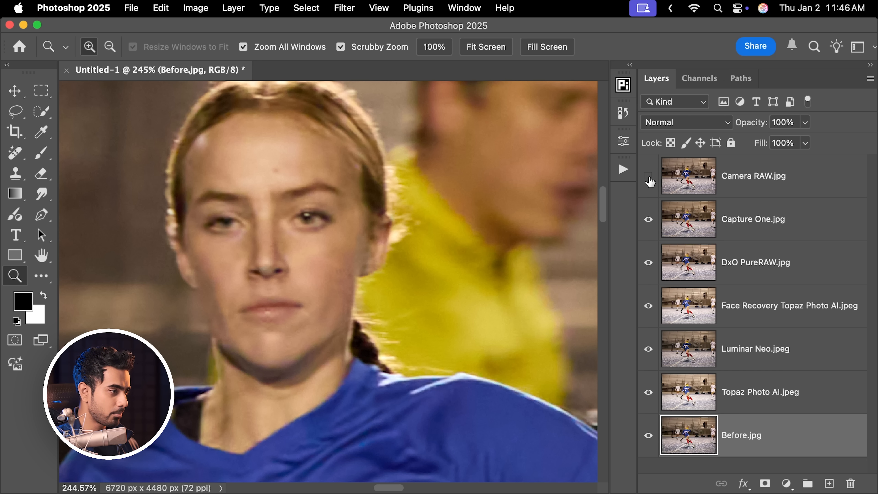
pyautogui.click(649, 175)
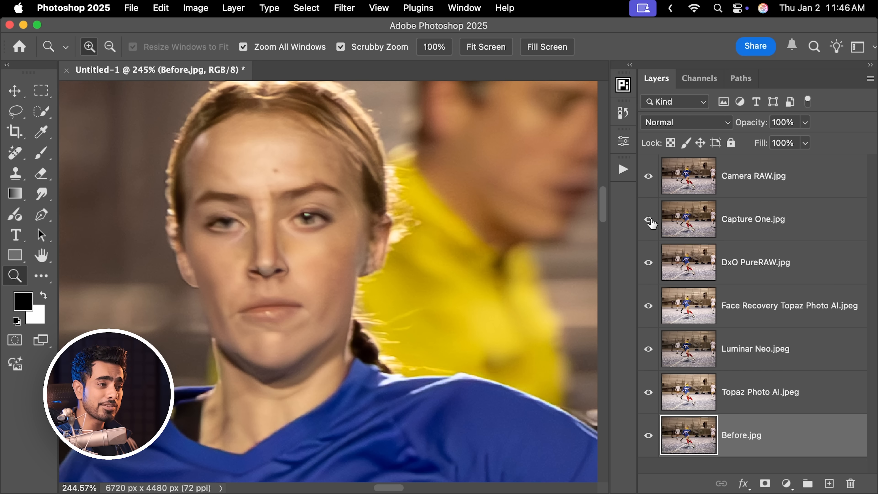
pyautogui.click(649, 219)
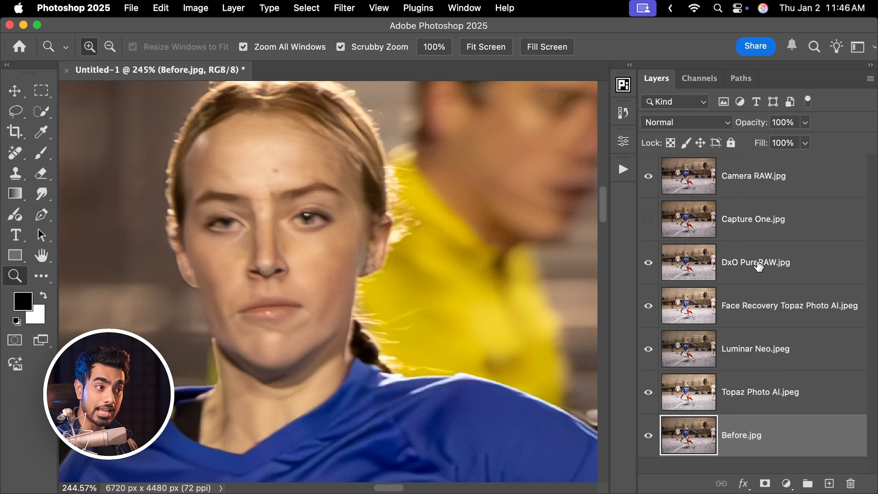
pyautogui.click(649, 176)
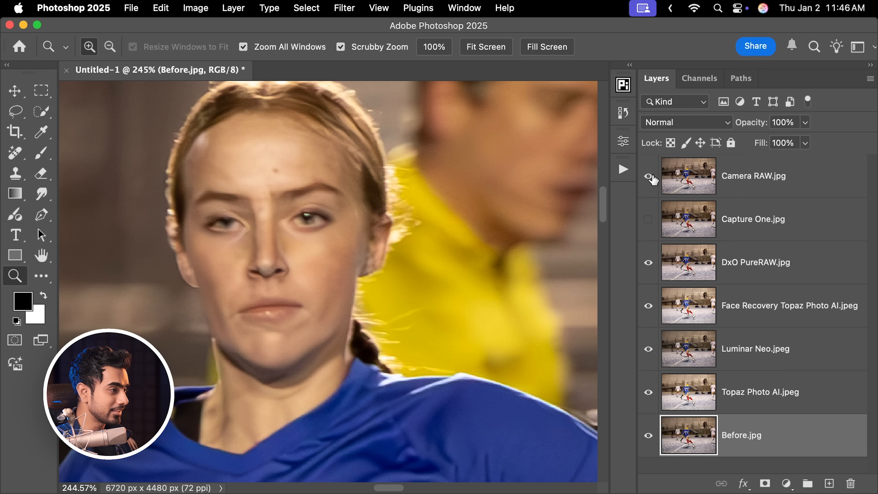
pyautogui.click(648, 175)
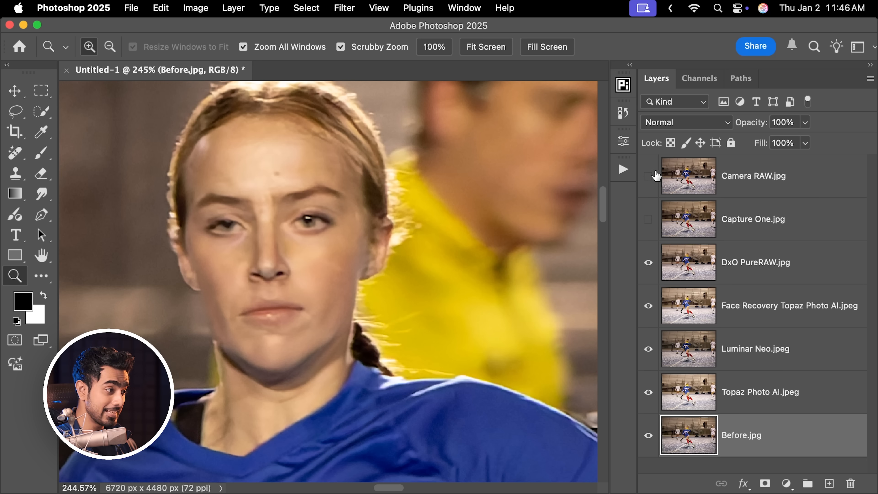
pyautogui.click(648, 176)
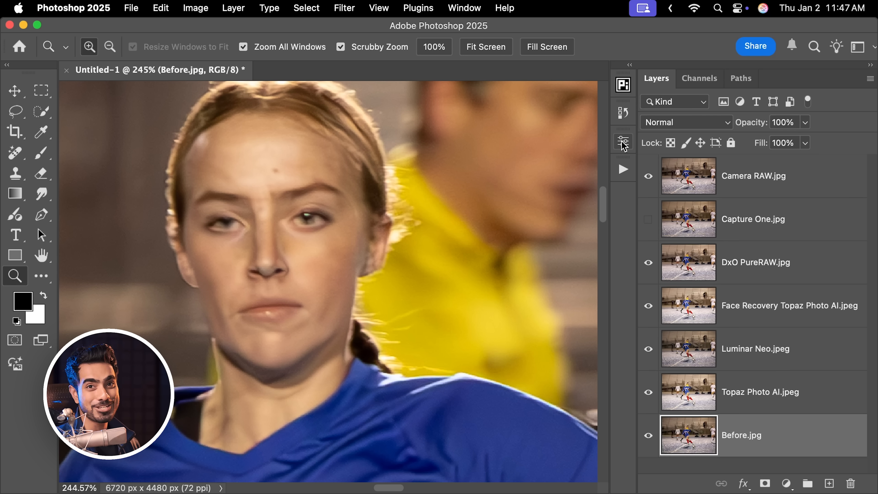
pyautogui.scroll(-3)
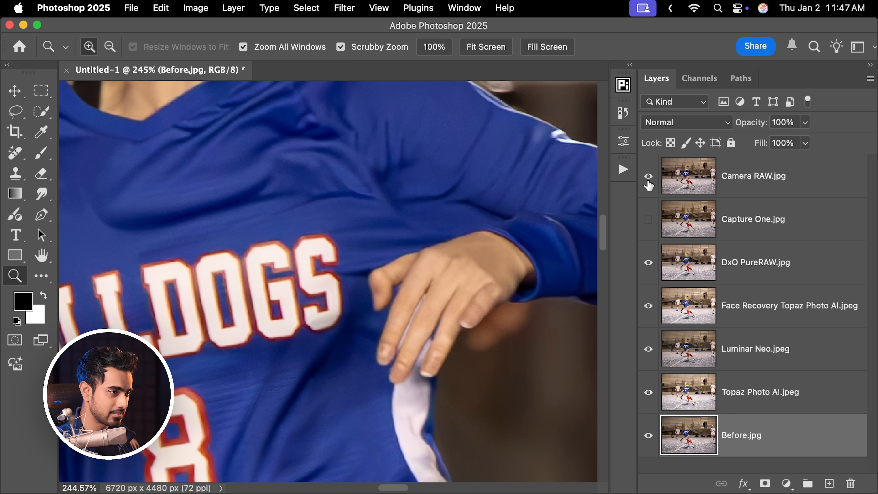
pyautogui.click(648, 185)
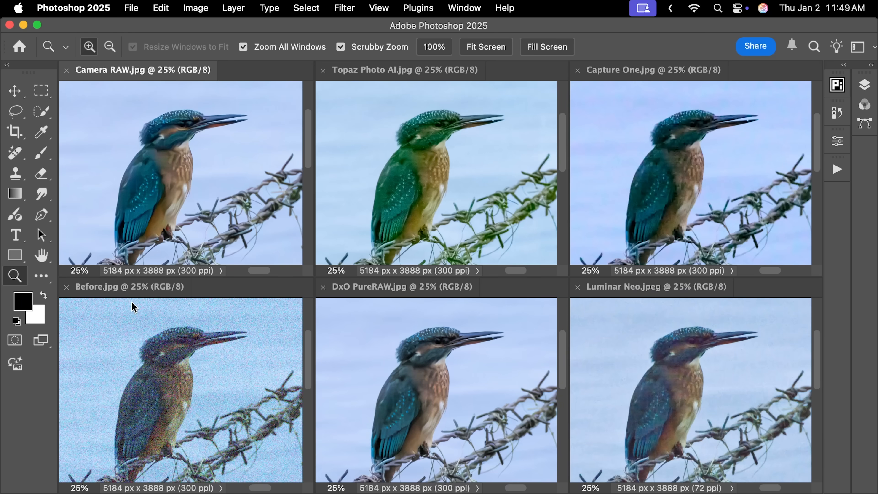
pyautogui.moveTo(179, 262)
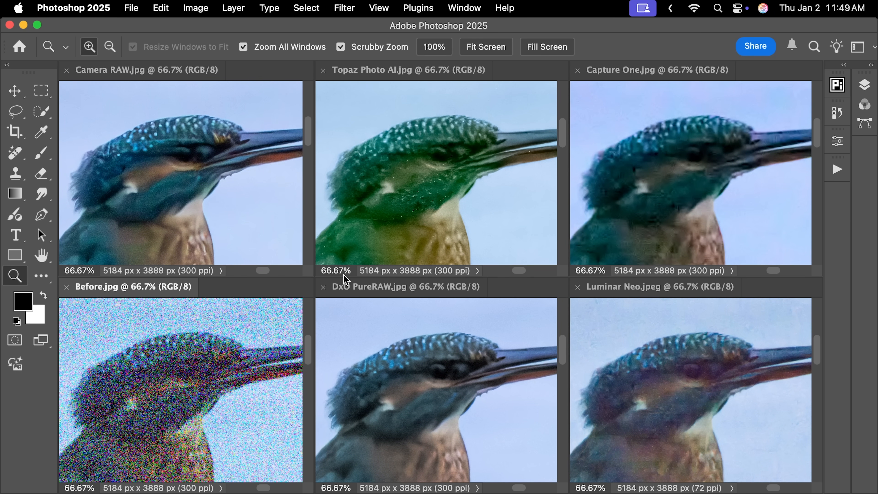
pyautogui.moveTo(384, 294)
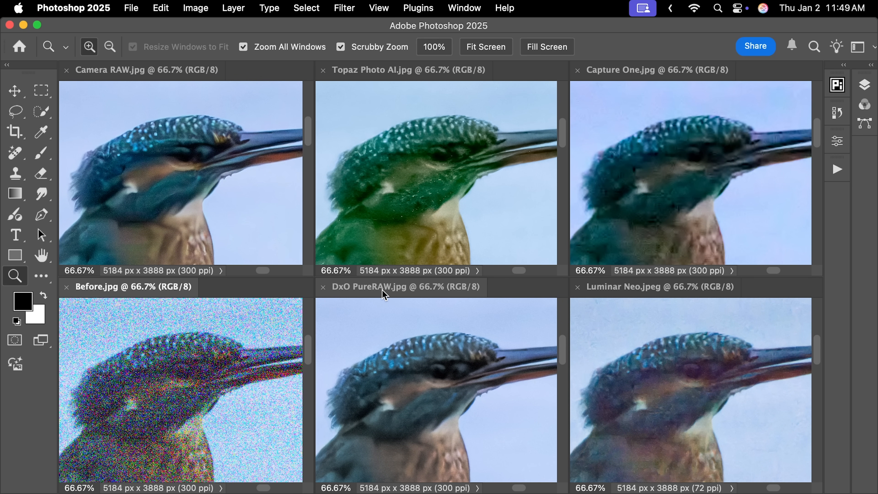
pyautogui.moveTo(115, 103)
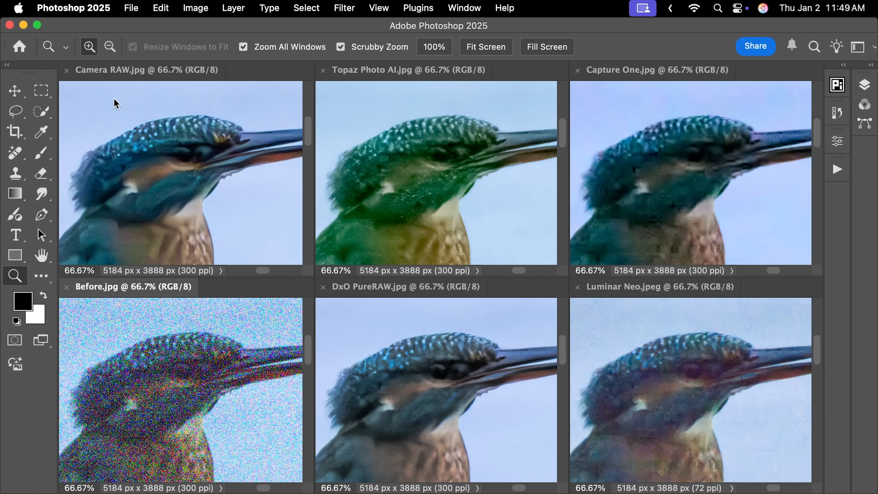
pyautogui.moveTo(190, 154)
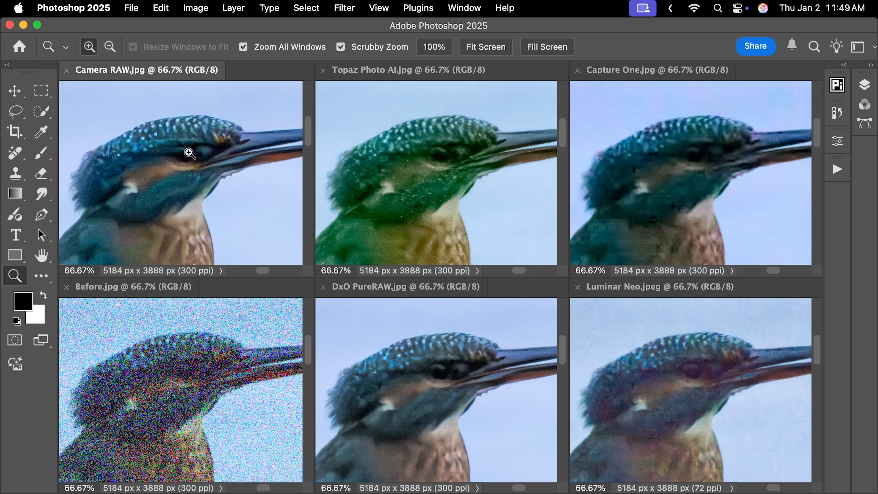
pyautogui.moveTo(222, 83)
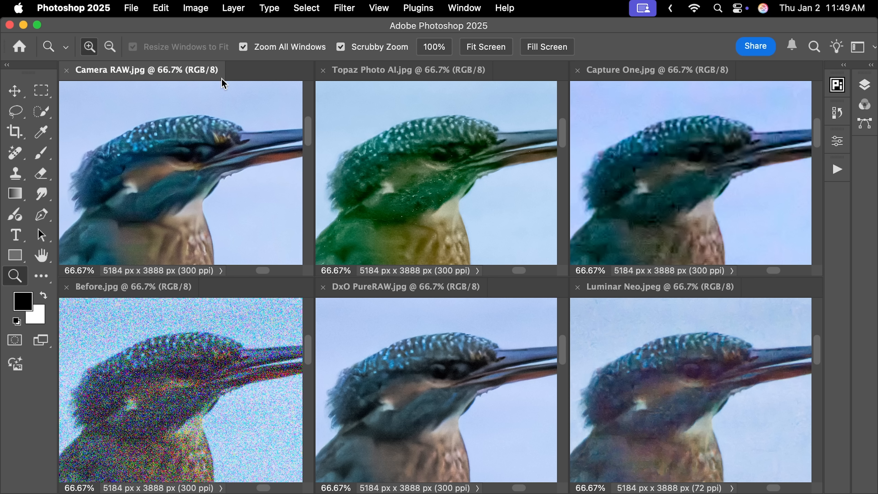
# Zoom all six tiled kingfisher versions together to 66.7% on the bird
pyautogui.click(110, 47)
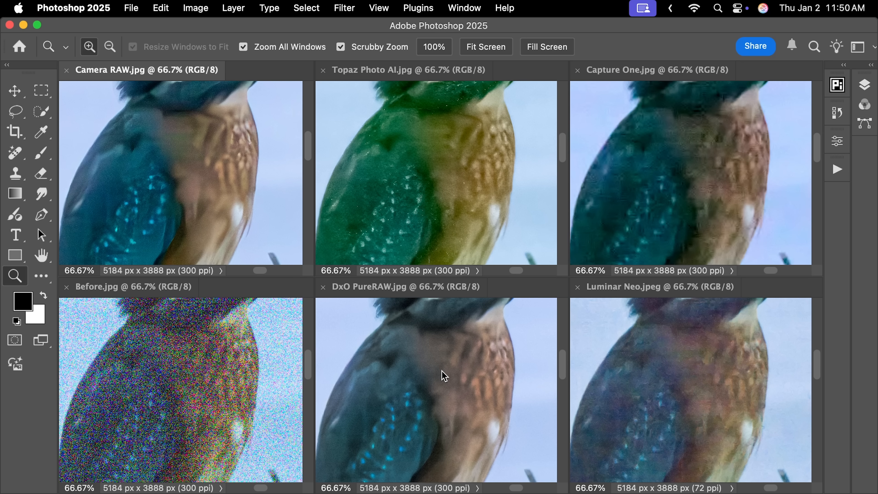
pyautogui.moveTo(447, 382)
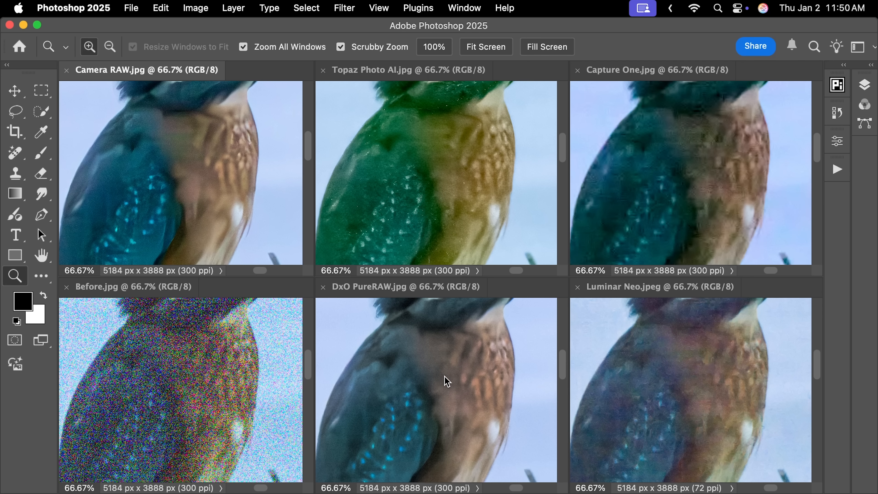
pyautogui.moveTo(422, 414)
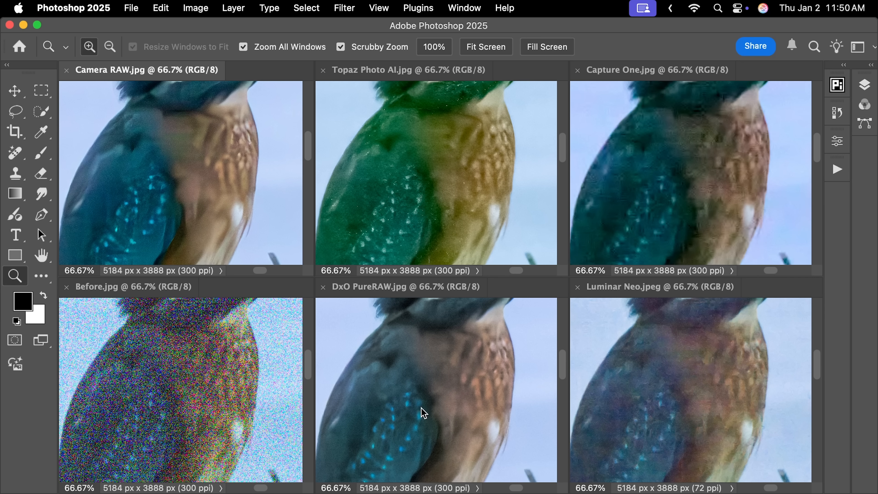
pyautogui.moveTo(385, 449)
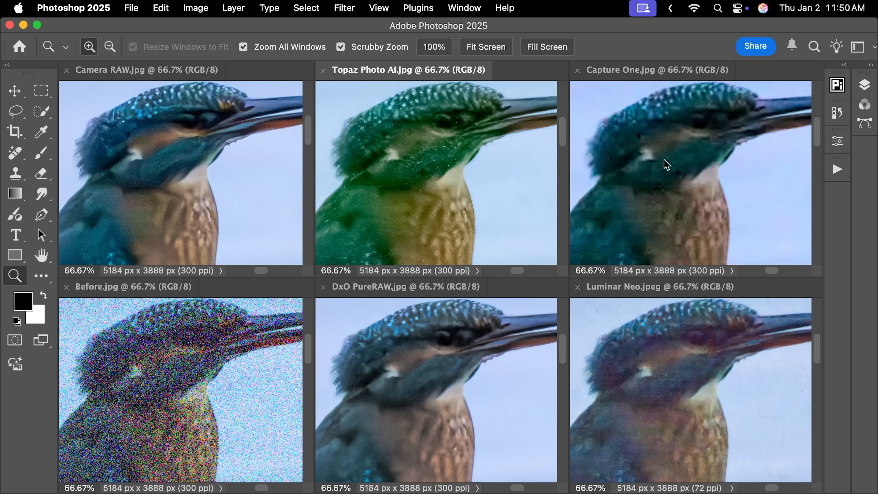
pyautogui.moveTo(658, 184)
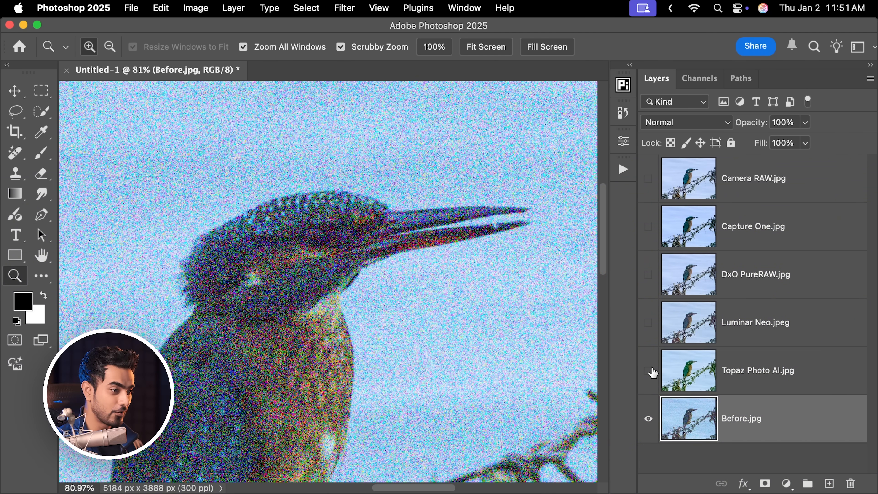
# Show the Topaz Photo AI and Luminar Neo kingfisher layers over the noisy original, zooming in
pyautogui.click(649, 370)
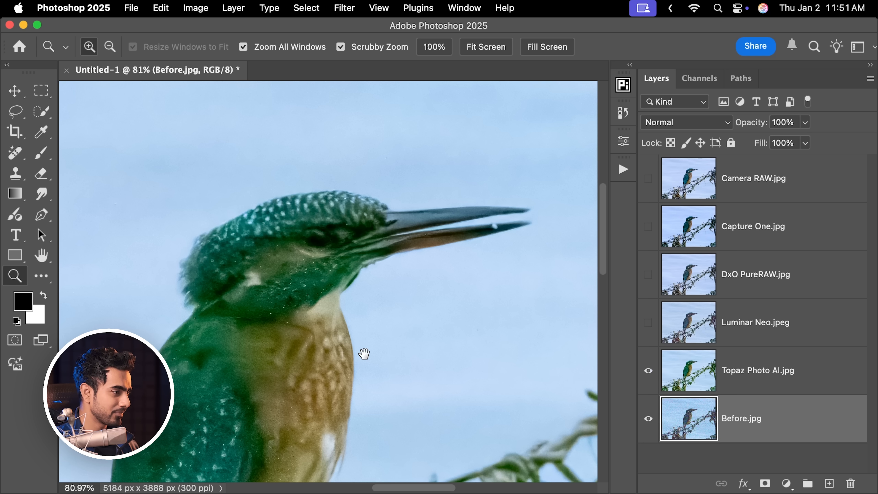
pyautogui.click(296, 266)
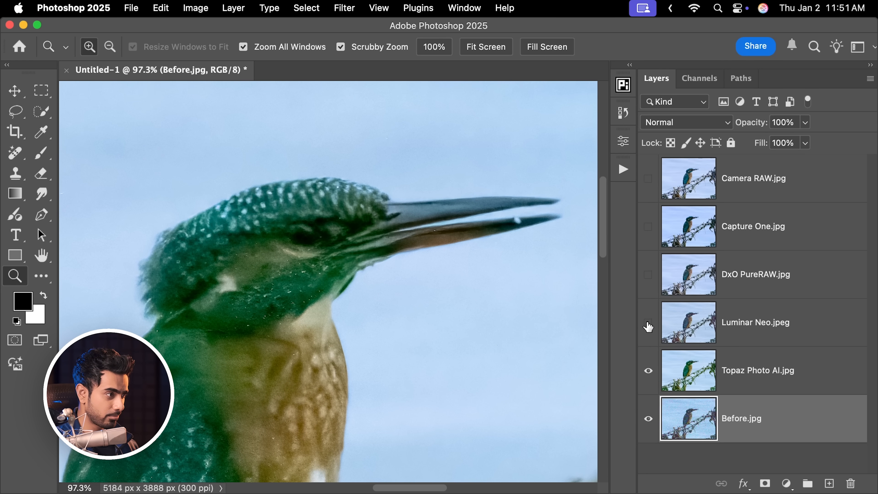
pyautogui.click(648, 322)
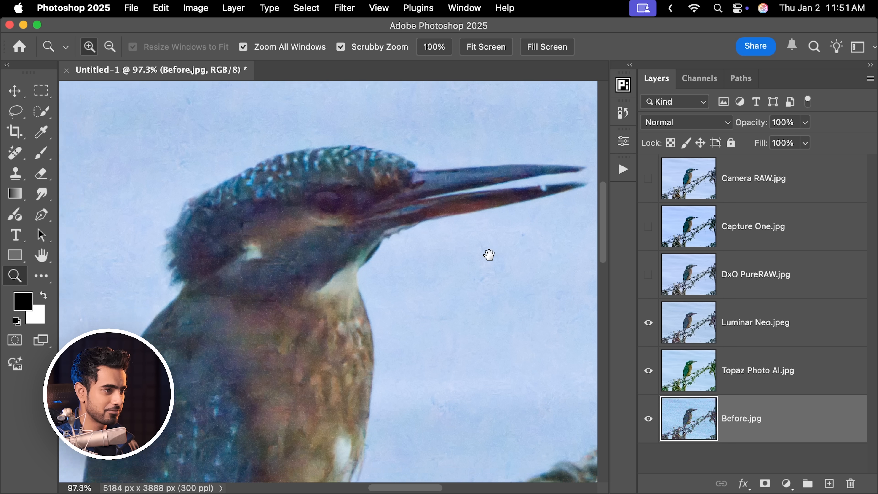
pyautogui.click(648, 277)
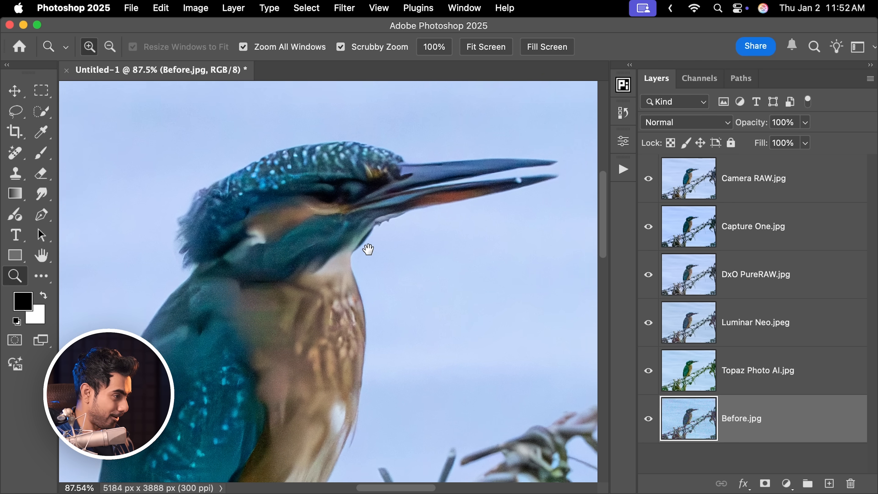
# Zoom out slightly and compare the Capture One and Camera RAW layers, toggling Camera RAW off and on
pyautogui.click(243, 325)
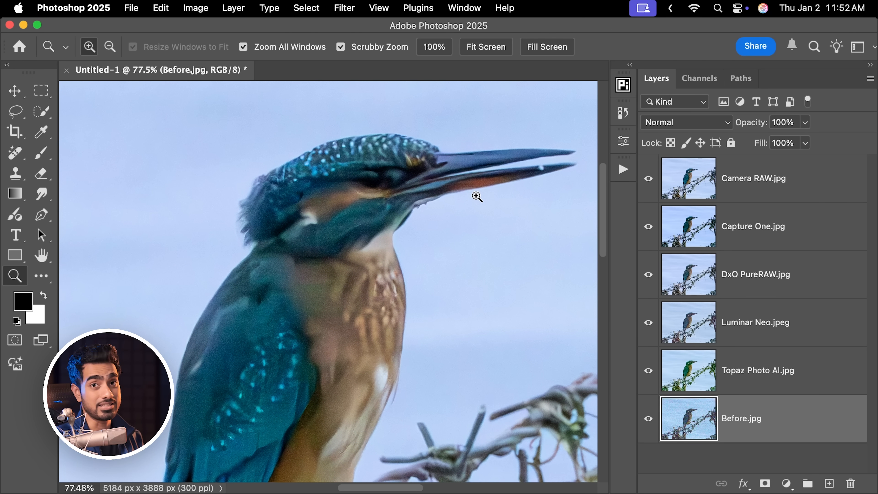
pyautogui.click(648, 226)
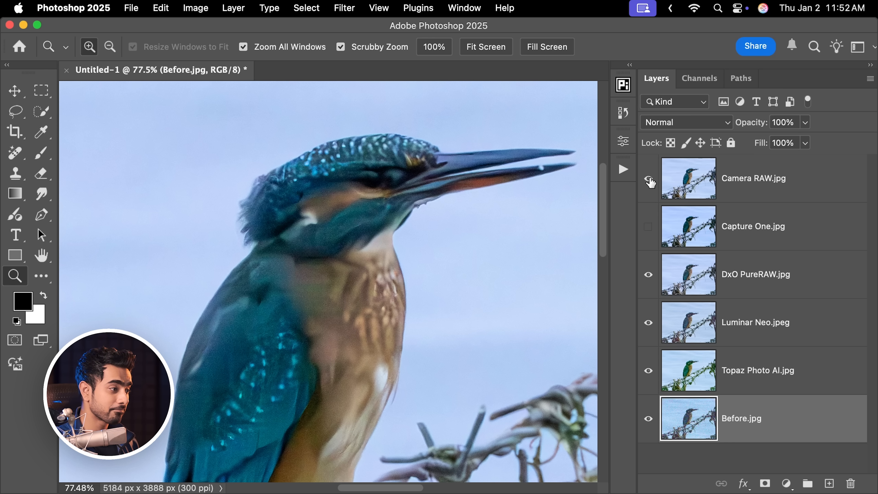
pyautogui.click(649, 178)
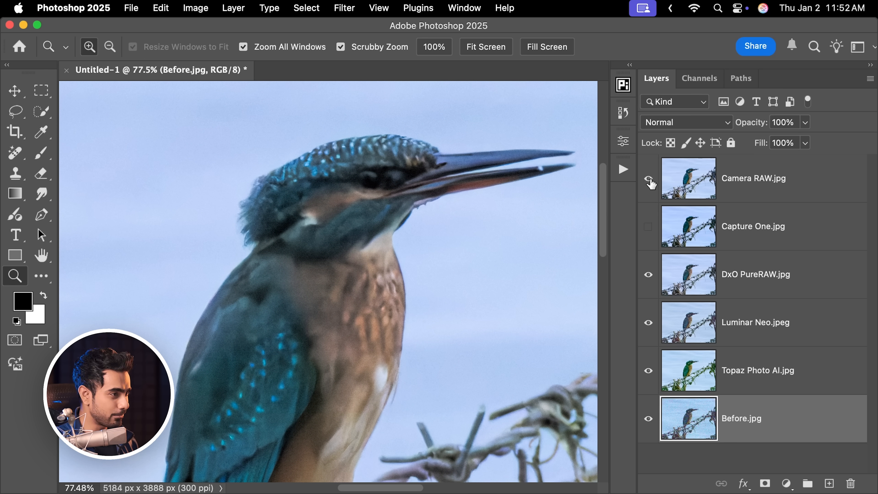
pyautogui.click(649, 177)
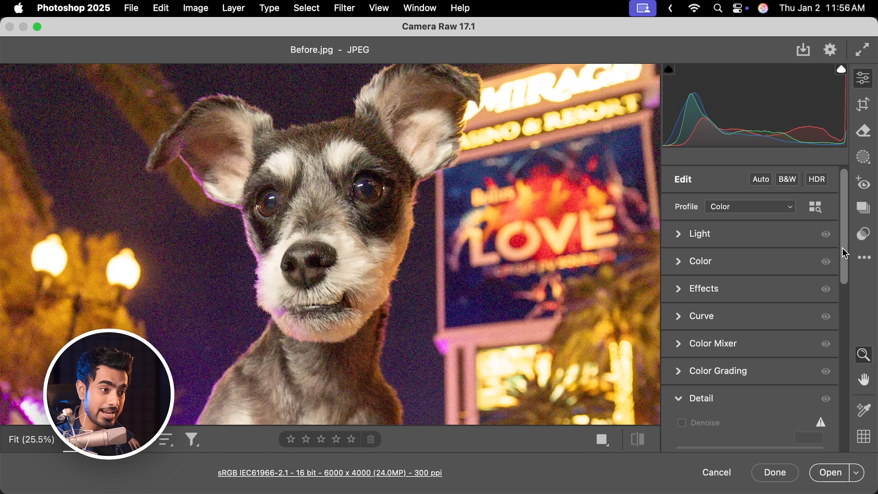
# Scroll the Camera Raw Edit panel down to Detail, showing greyed-out Denoise and manual noise reduction at 0
pyautogui.scroll(-3)
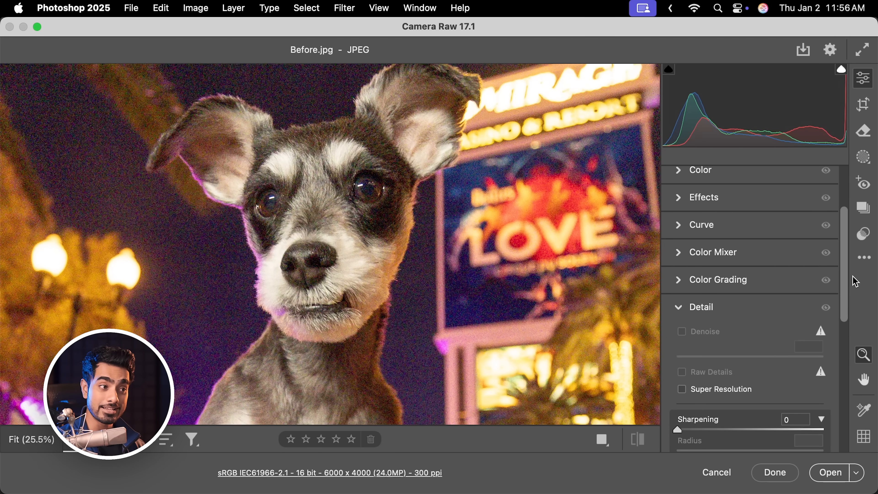
pyautogui.scroll(-3)
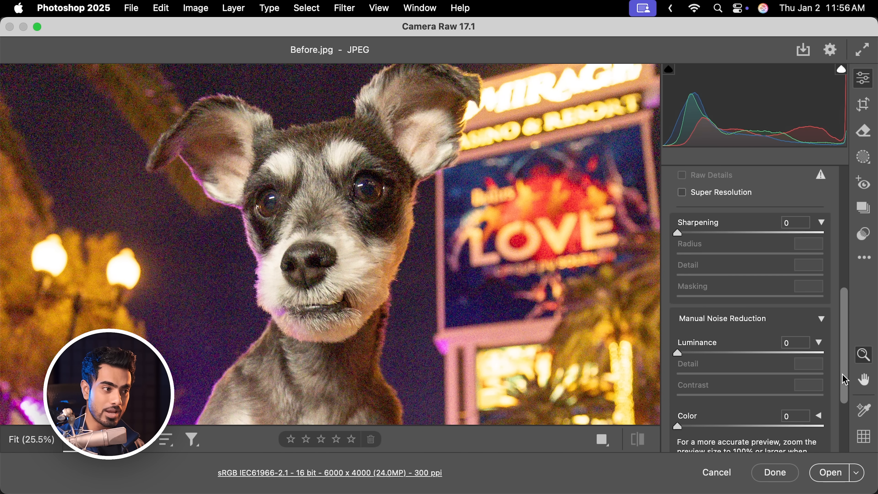